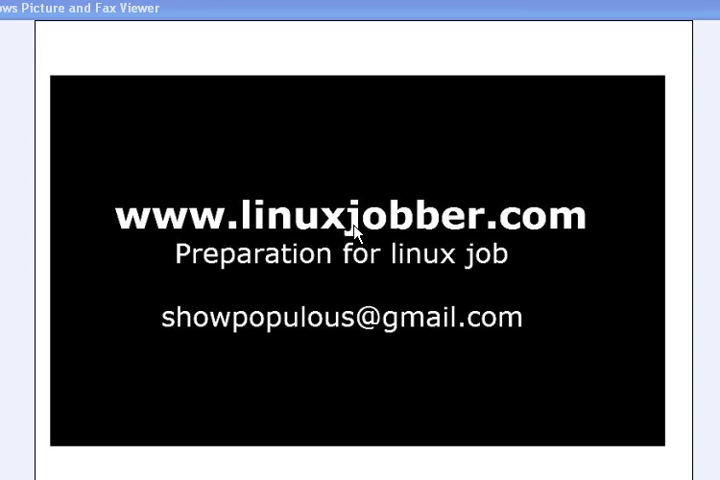
mouse_move(158, 258)
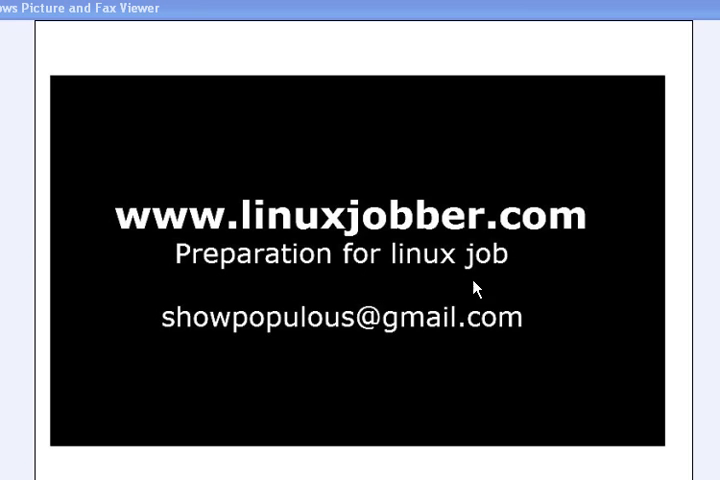
mouse_move(238, 310)
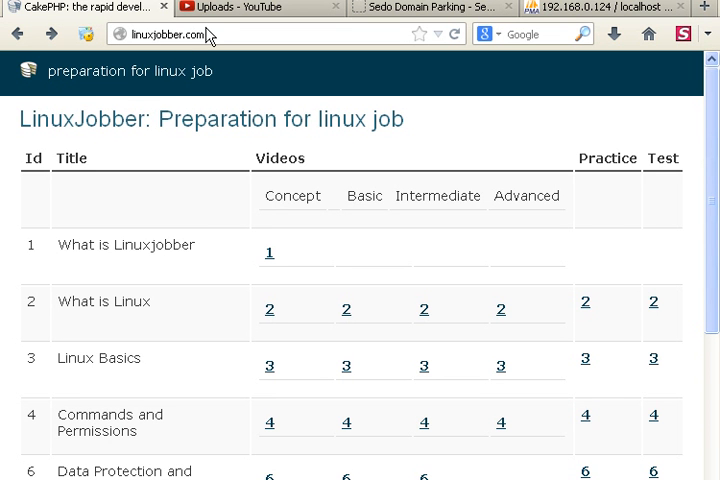
- Scroll the LinuxJobber course table to row 14 and follow the Package Management Practice link
click(176, 32)
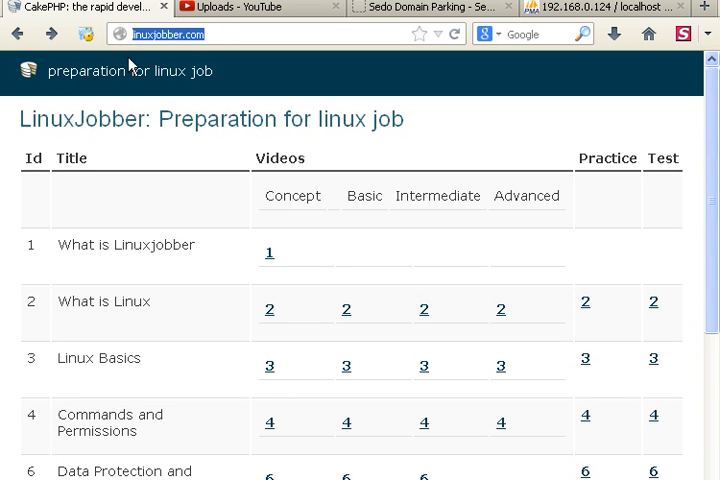
scroll(down, 3)
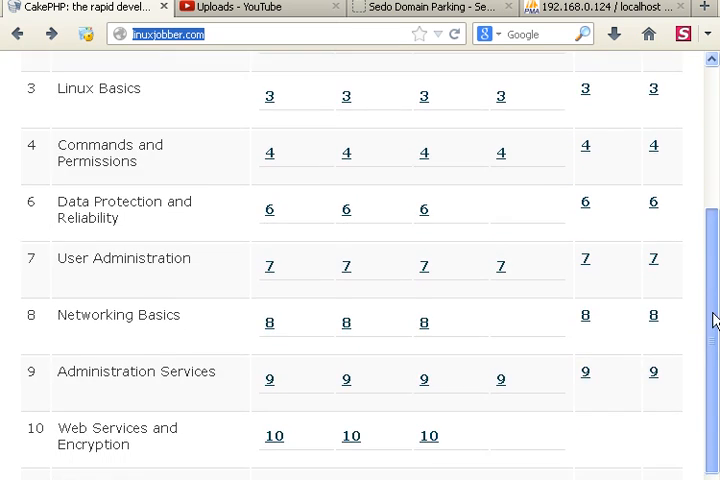
scroll(down, 3)
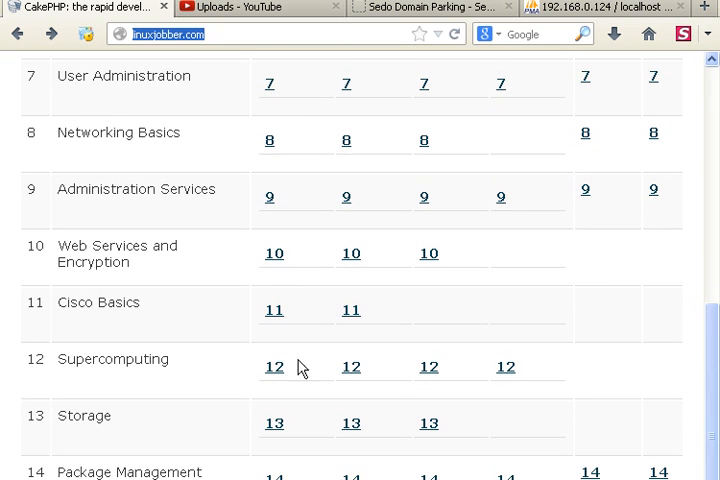
scroll(down, 3)
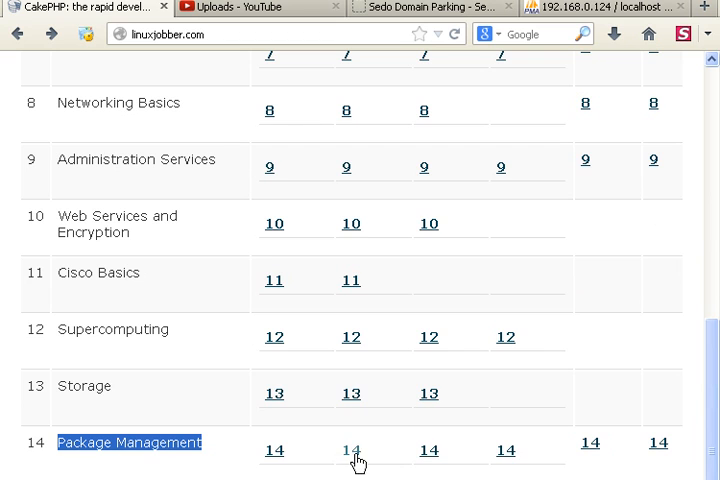
mouse_move(500, 452)
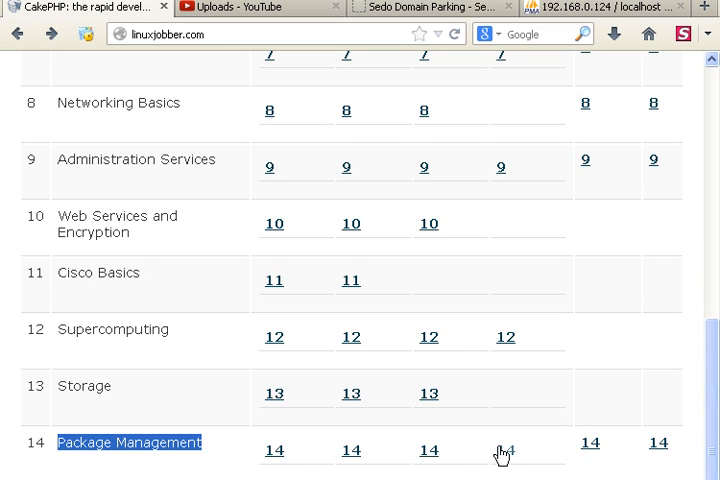
mouse_move(512, 456)
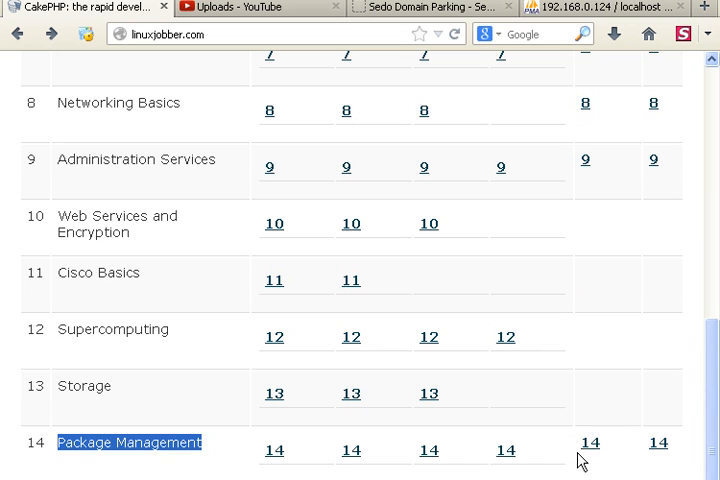
click(588, 444)
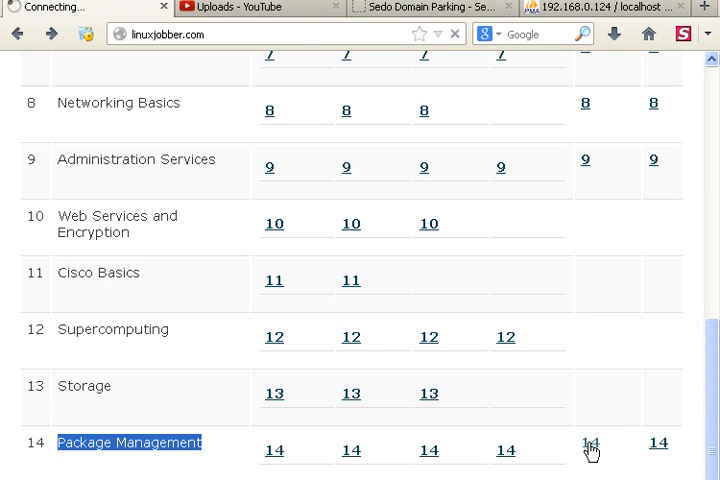
click(590, 444)
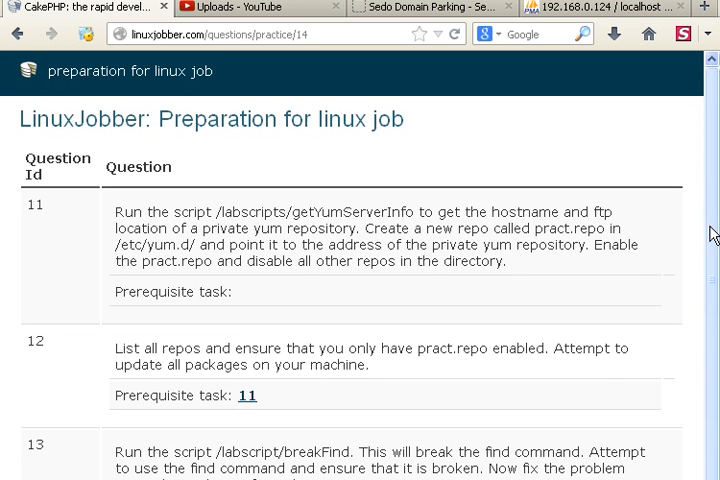
scroll(down, 3)
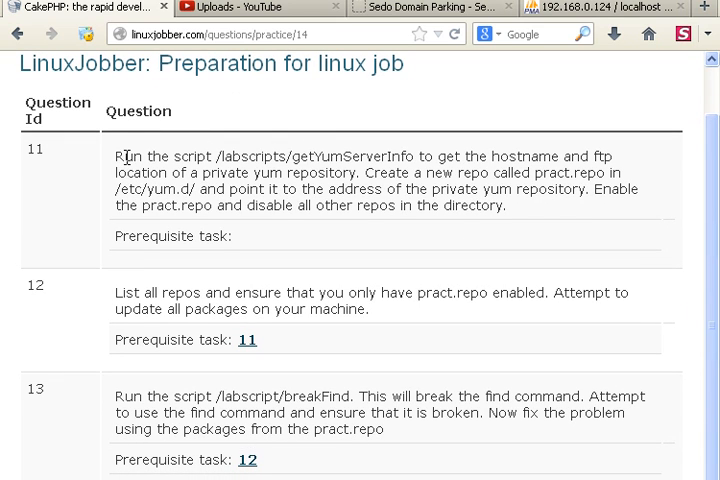
double_click(308, 156)
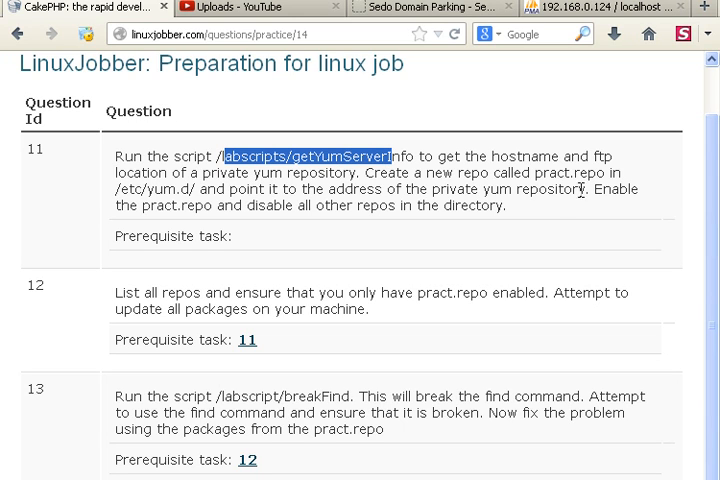
mouse_move(148, 214)
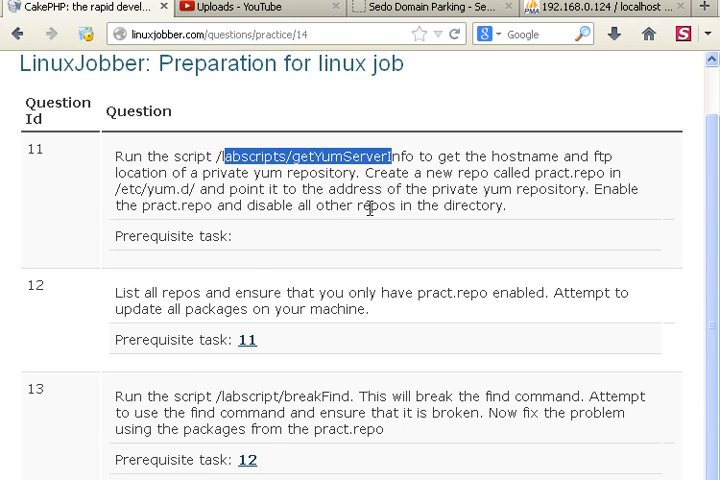
mouse_move(464, 224)
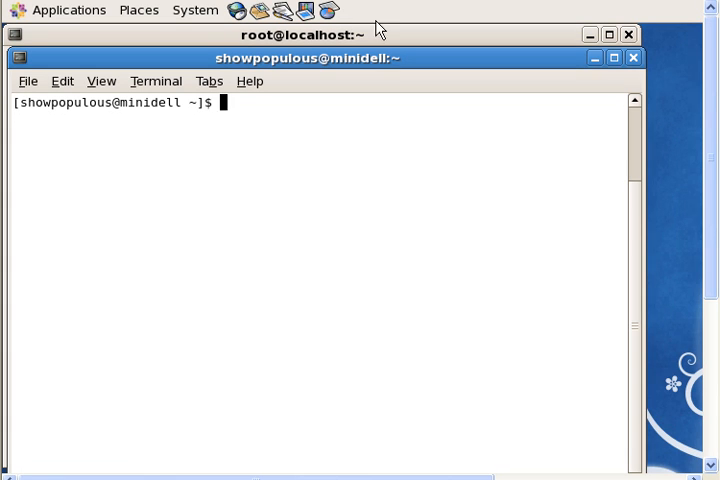
mouse_move(268, 122)
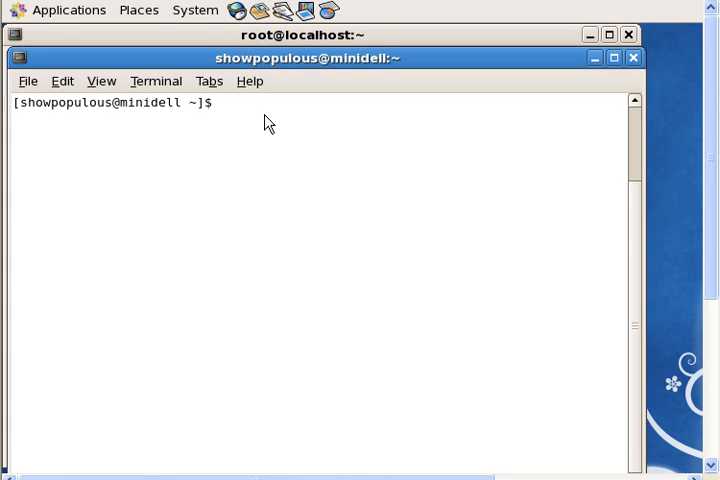
mouse_move(278, 120)
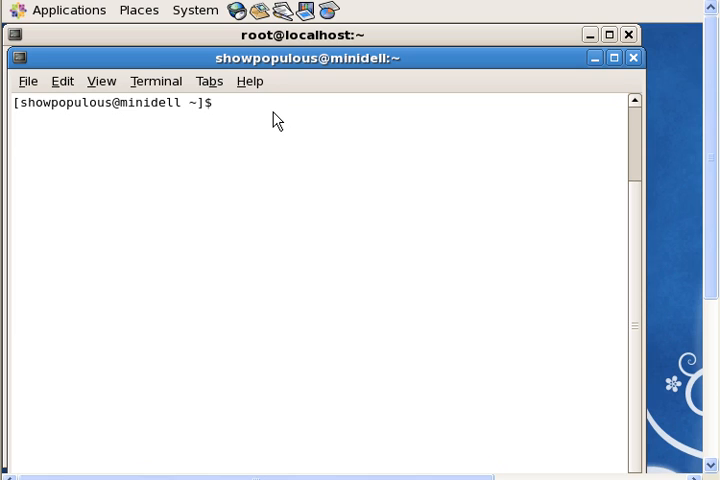
mouse_move(272, 120)
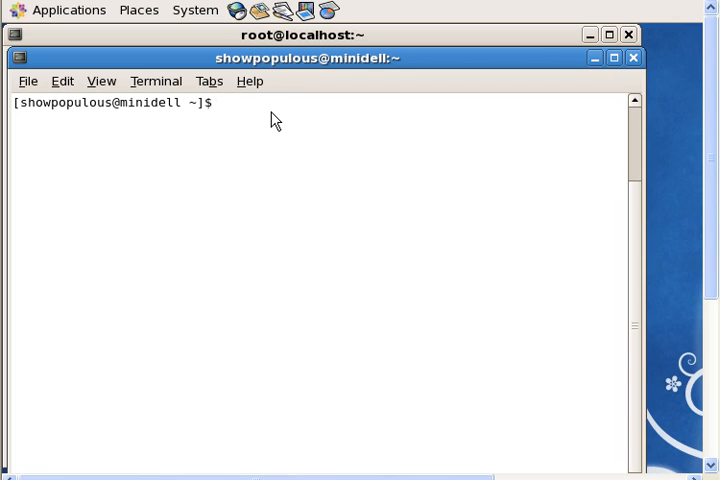
- Run the misspelled 'sudo yum installed yum-downloadonly', which prints yum's usage help
text(sudo)
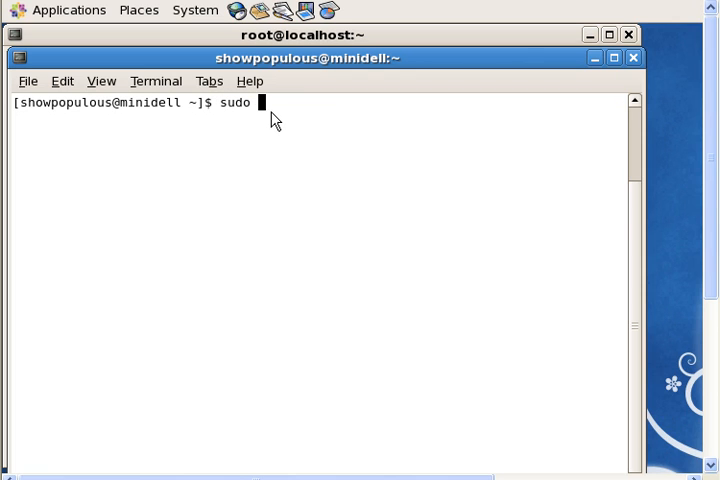
text(yum)
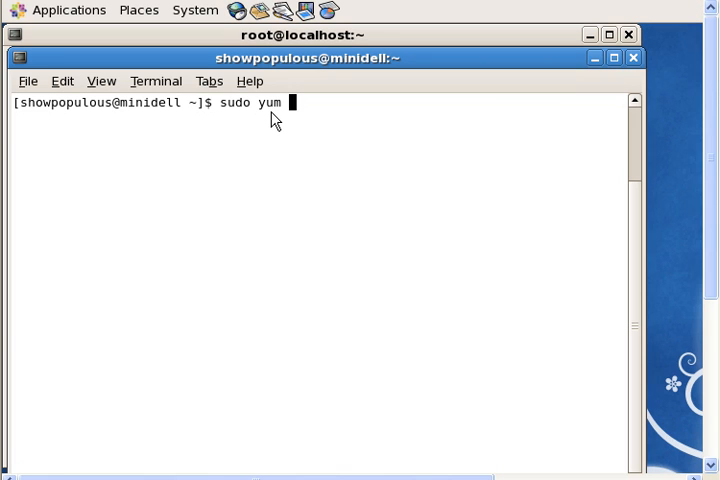
text(ins)
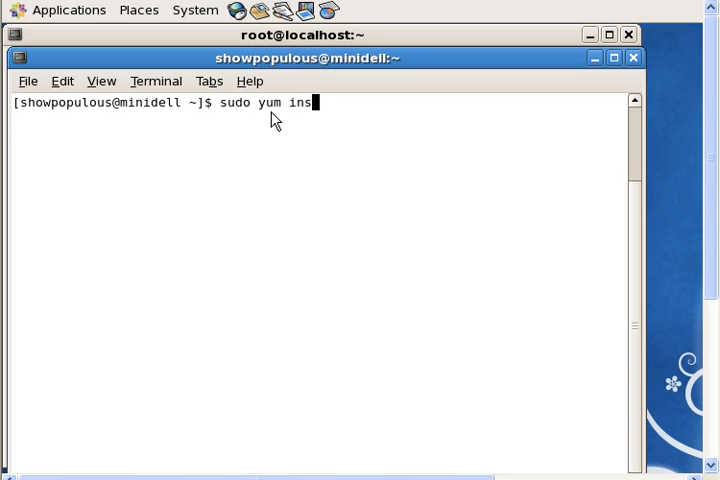
text(talled yum)
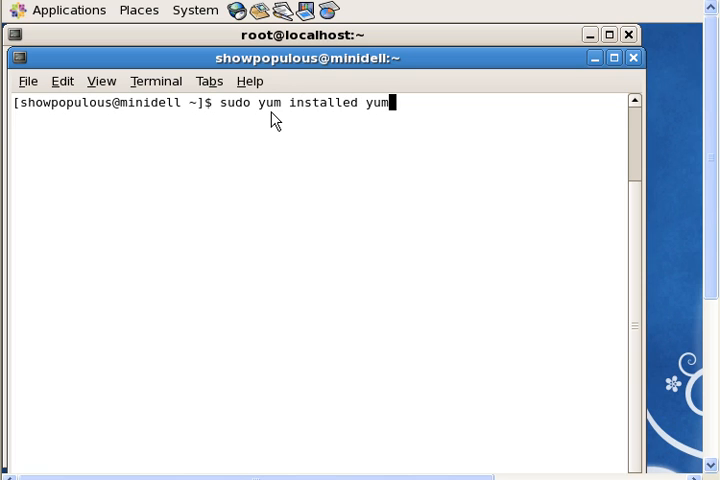
text(-down)
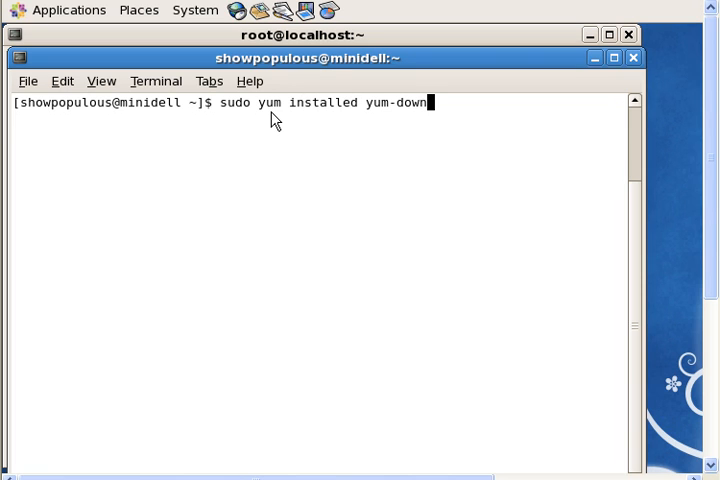
text(loadonly)
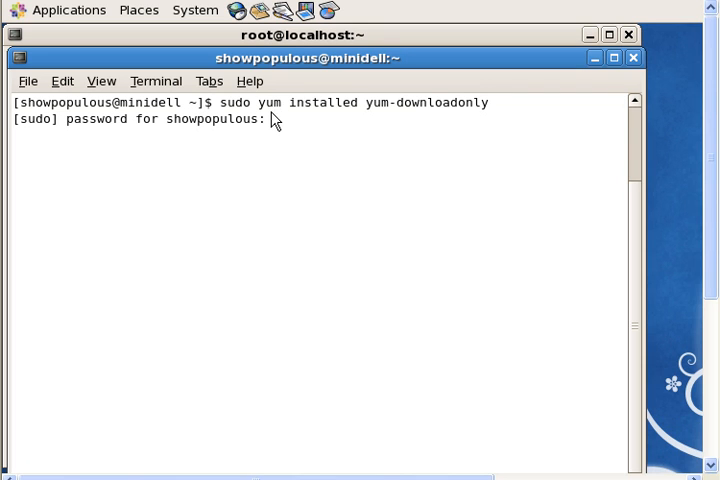
key(Return)
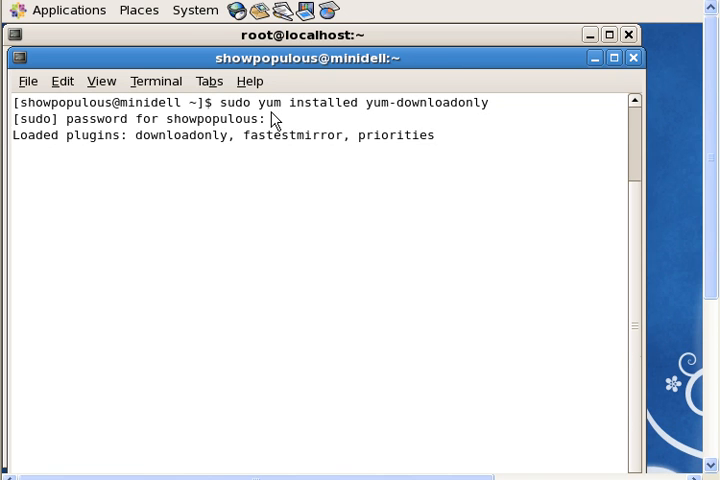
key(Return)
text(qqq)
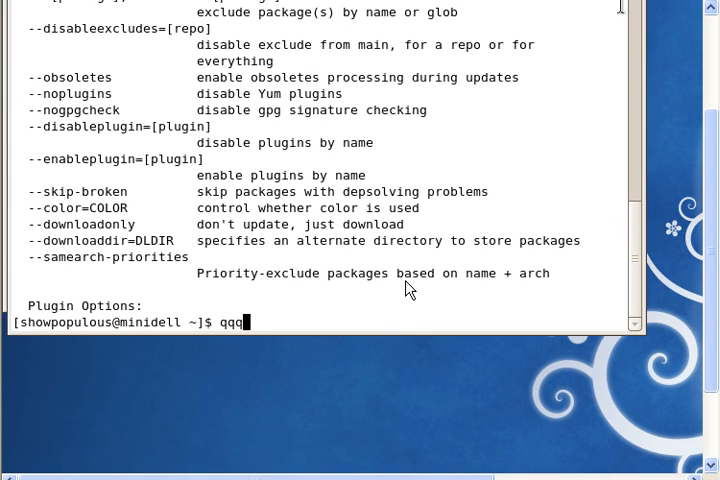
- Run 'sudo yum install yum-downloadonly', which reports Nothing to do
text(sudo yum installed yum-downloadonly)
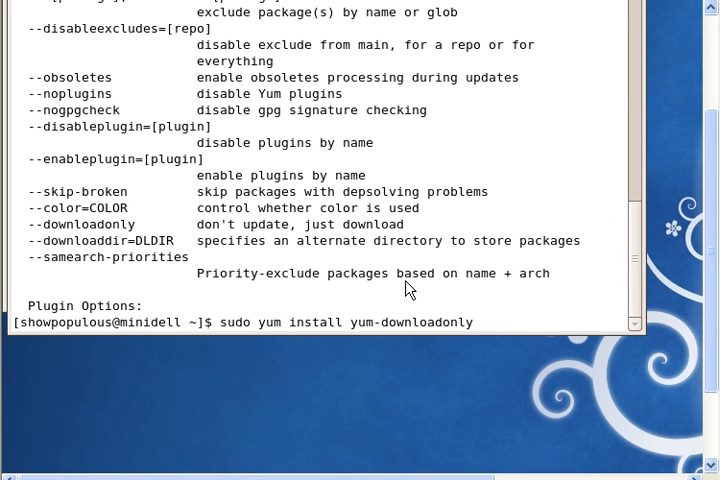
key(Return)
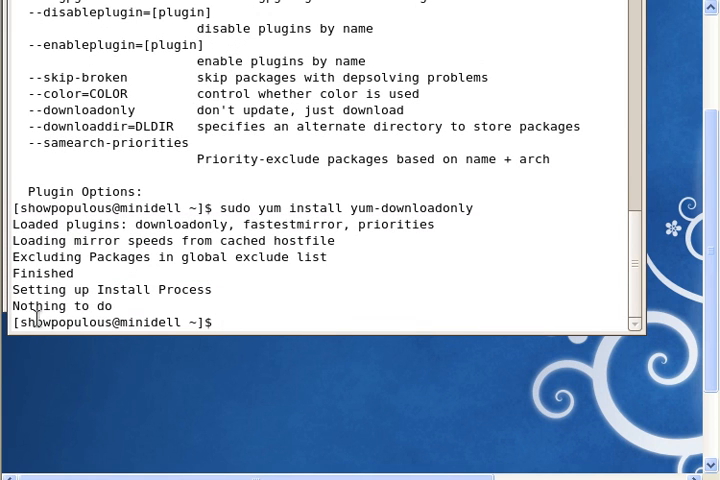
mouse_move(92, 256)
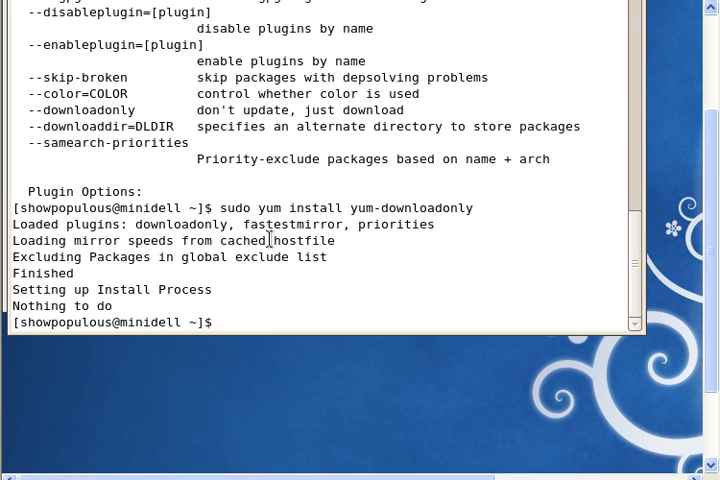
text(sudo yum install yum-downloadonly)
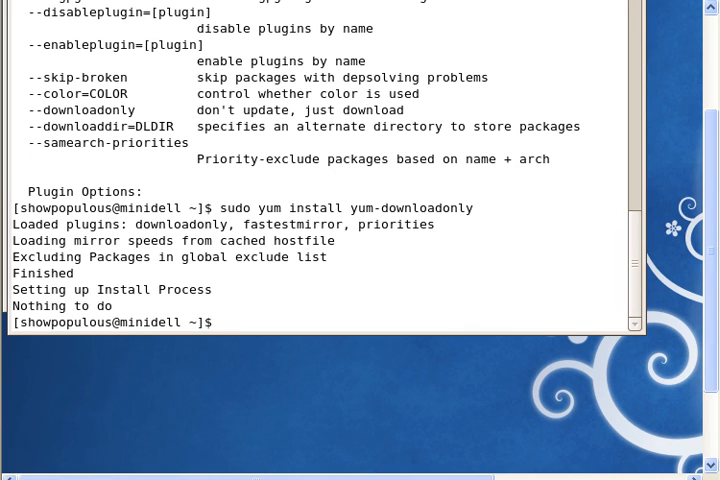
- Draft a 'yum install createrepo' command and discard it unexecuted
text(y)
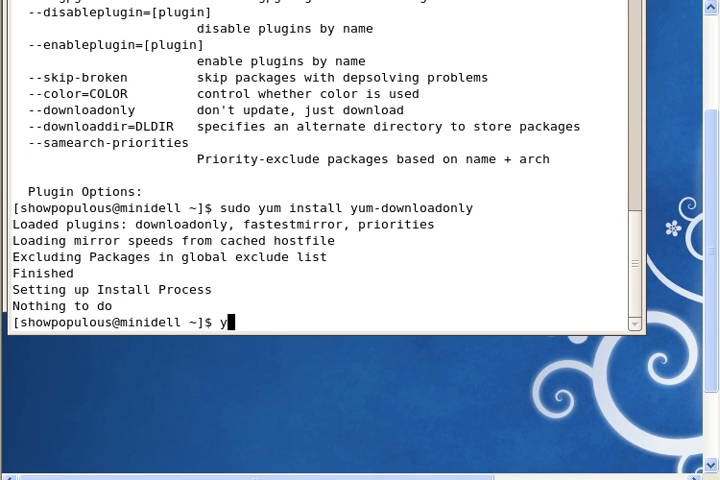
text(yum install)
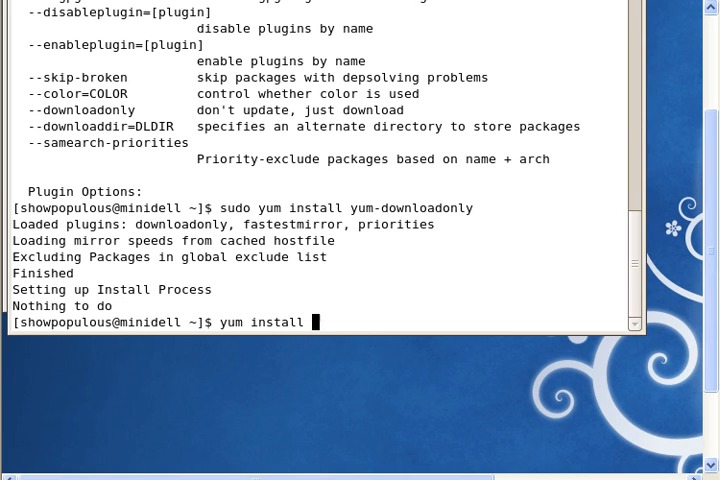
text(create)
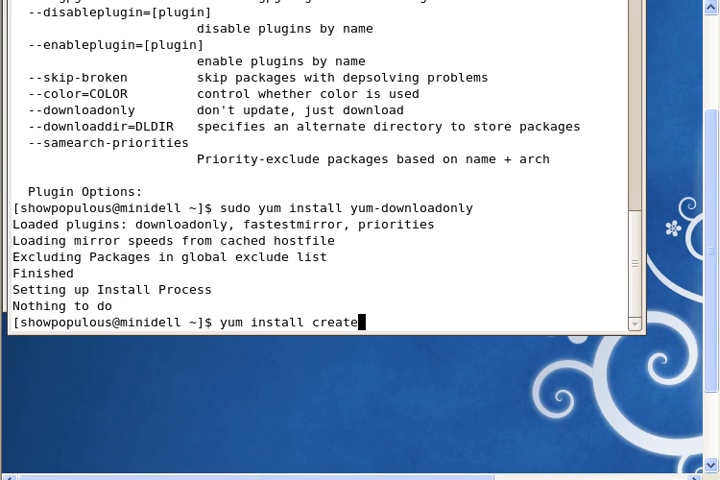
text(repo)
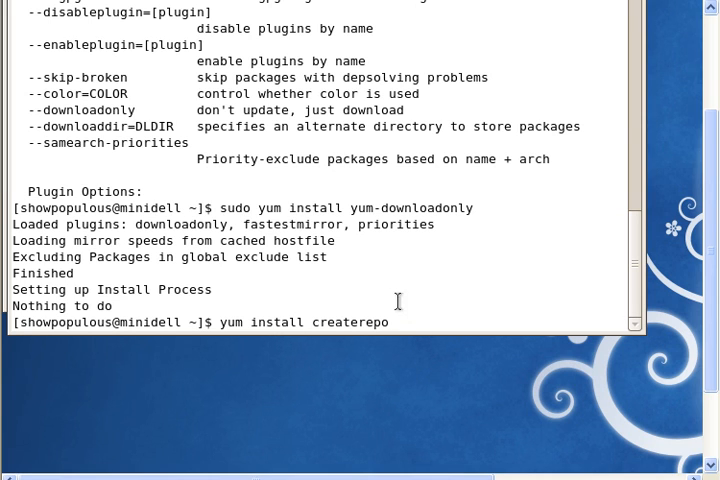
mouse_move(356, 302)
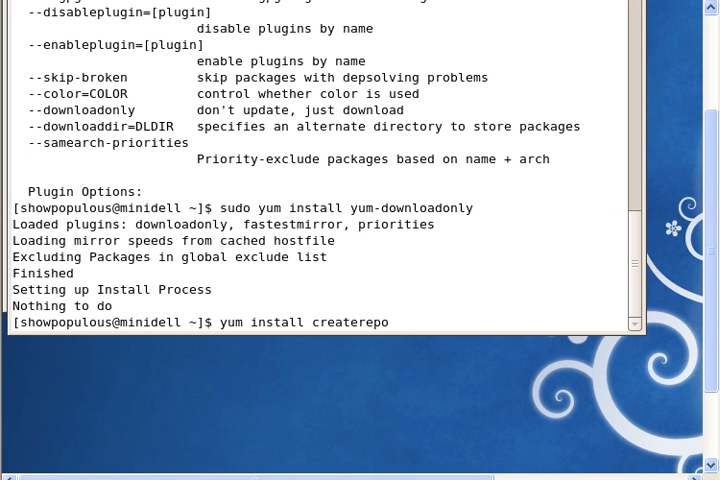
key(BackSpace)
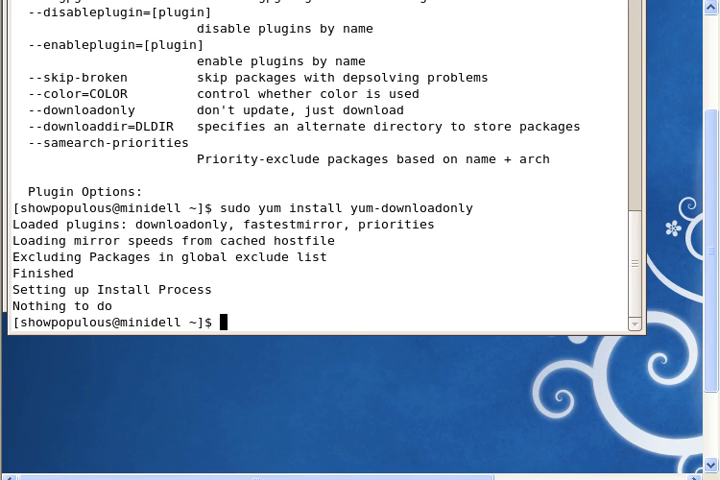
- Compose 'sudo yum install --downloadonly --downloaddir=/var/ftp/pub' at the prompt without running it
text(sudo yum)
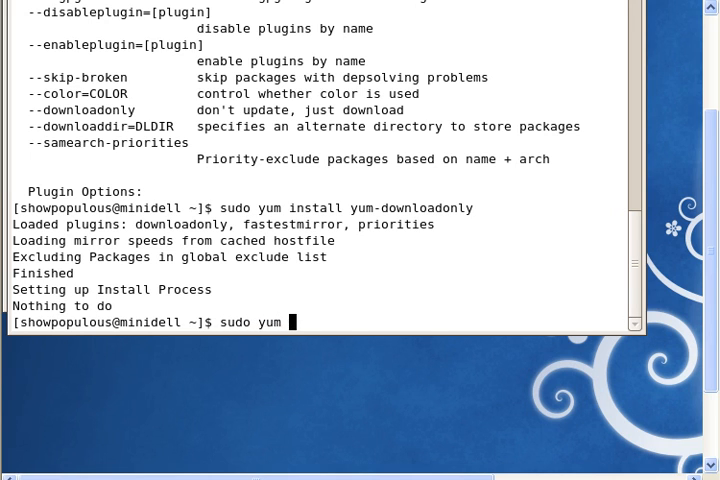
text(install)
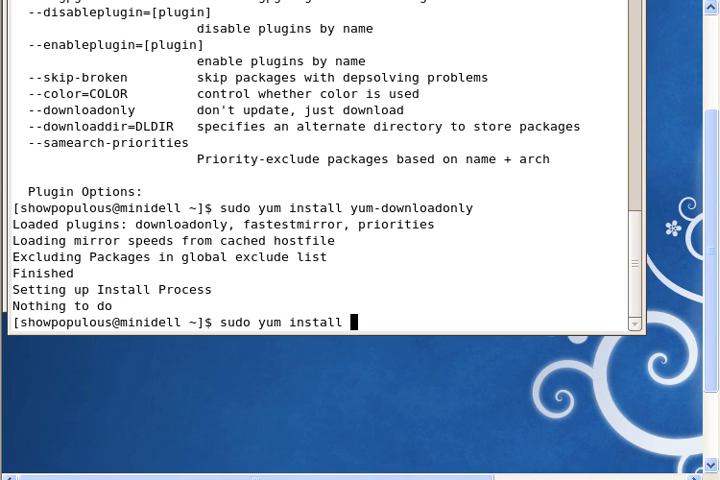
text(--do)
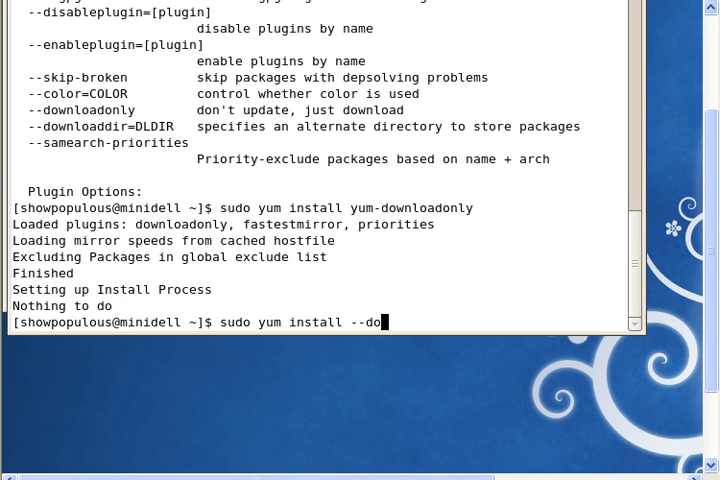
text(wn)
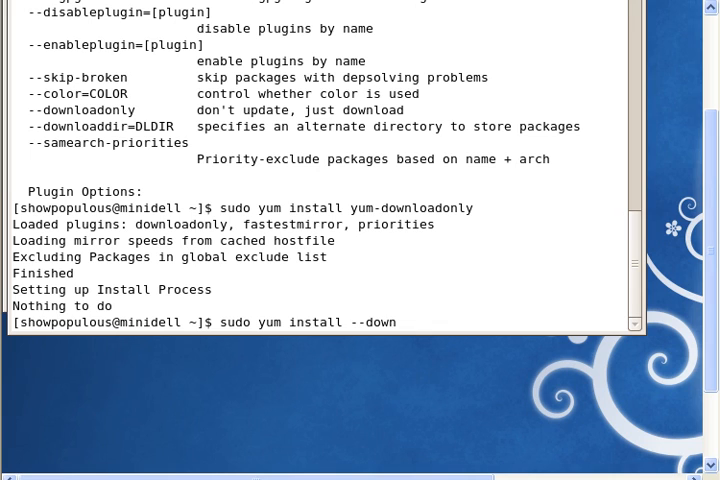
text(loadonly)
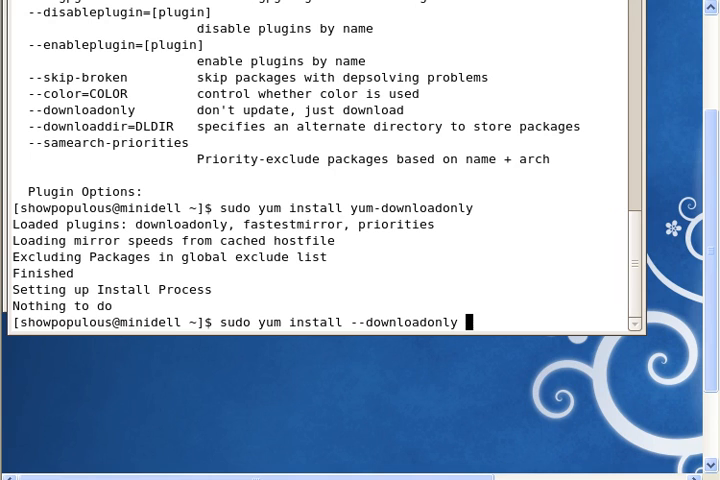
text(--down)
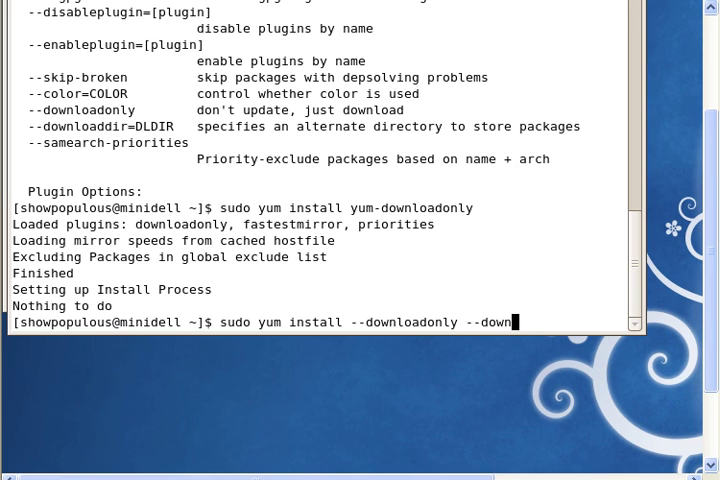
text(load)
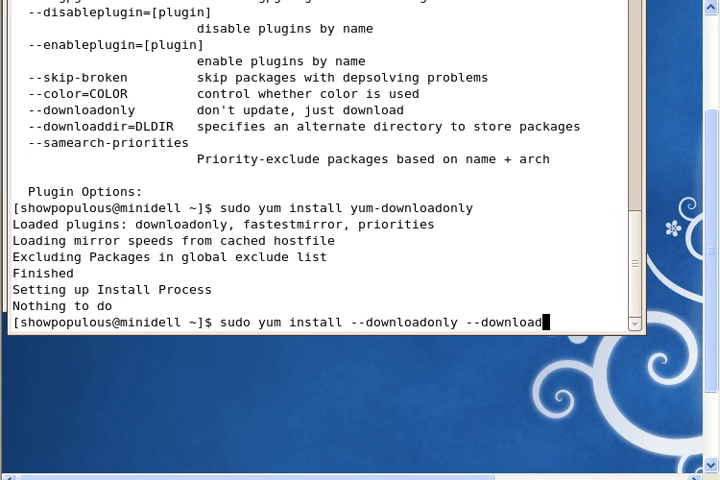
text(dir)
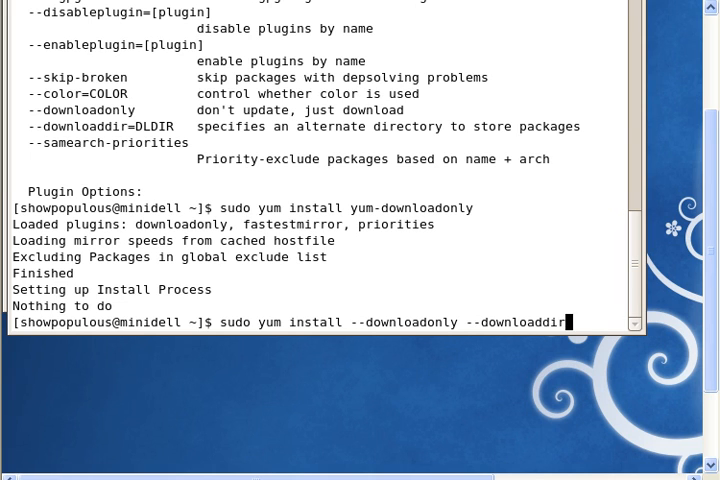
text(/)
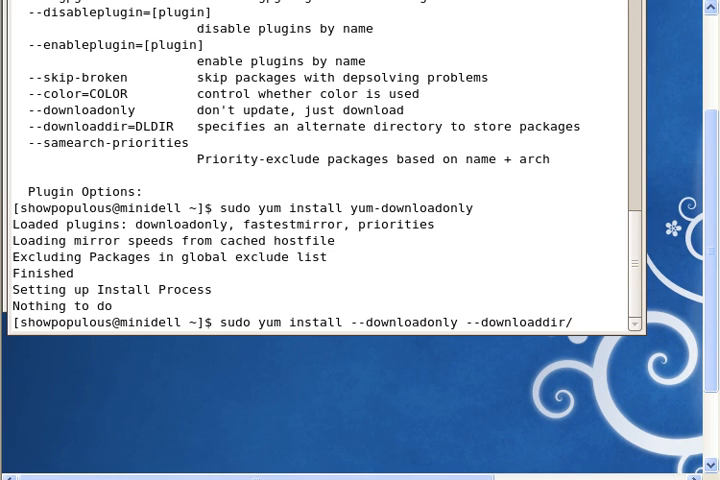
text(var)
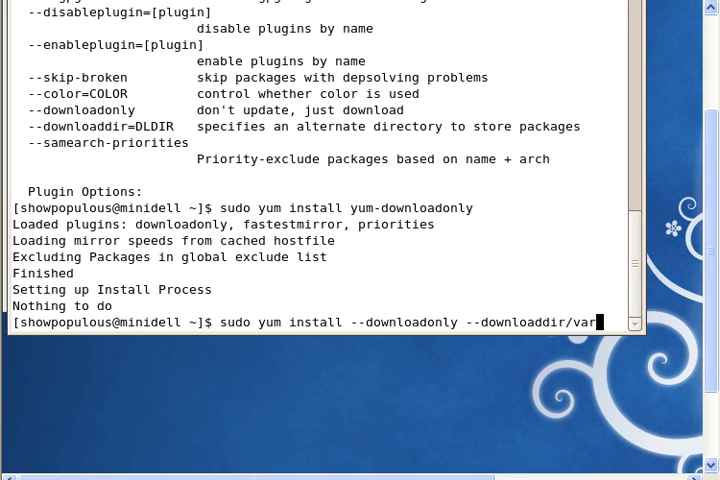
key(BackSpace)
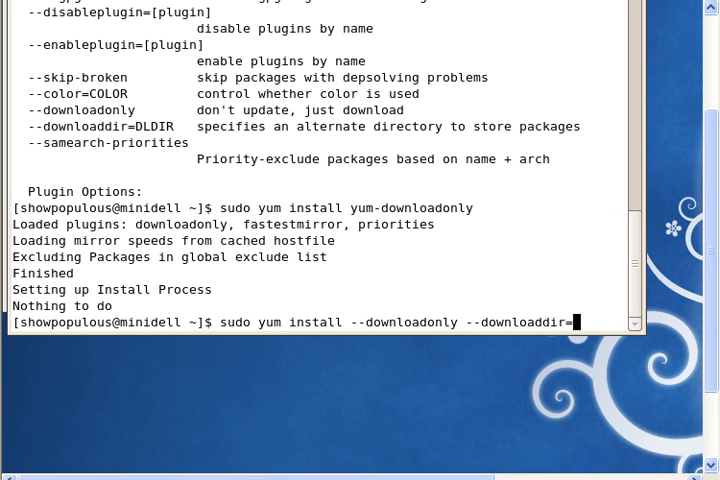
text(/var/)
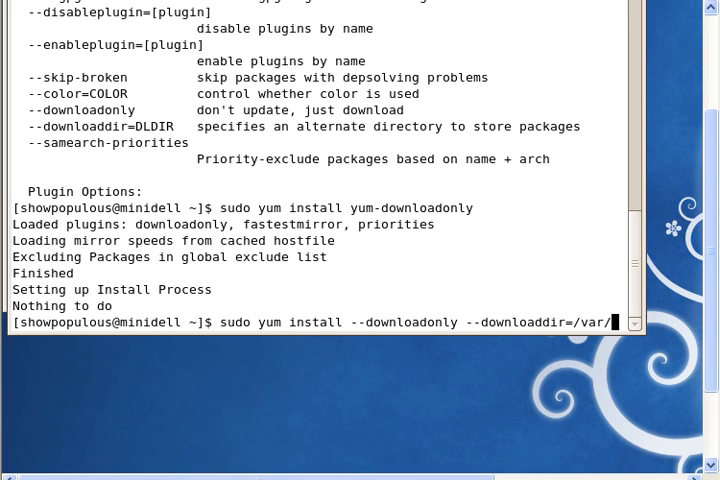
text(ft)
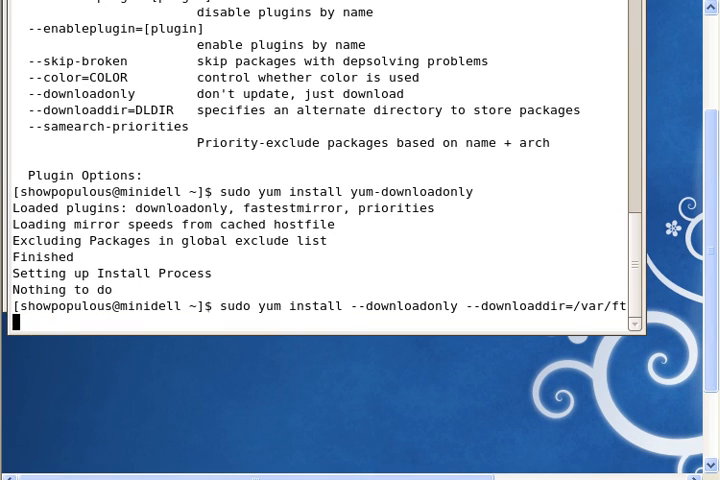
text(p/)
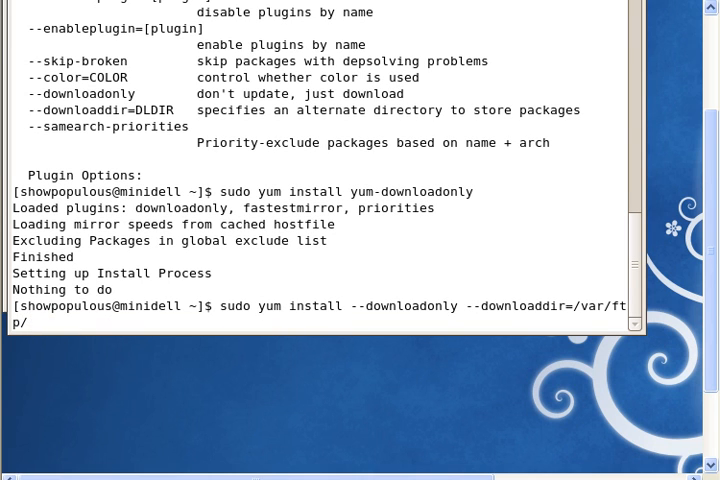
text(ub)
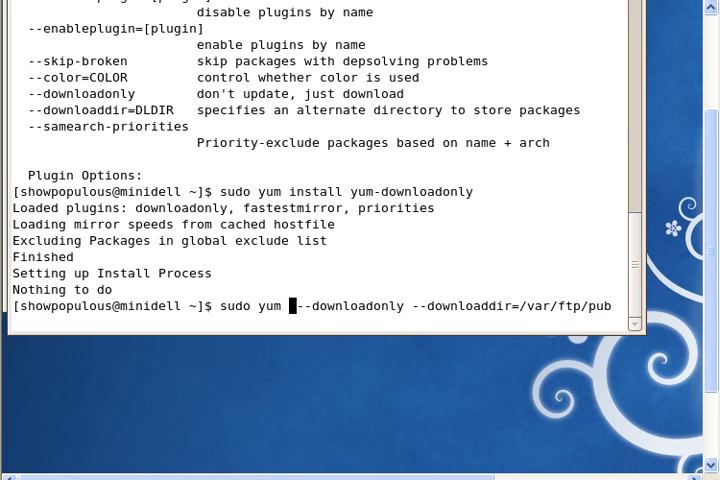
- Append 'install nmap*' to the download-only command, leaving it unexecuted
text(update)
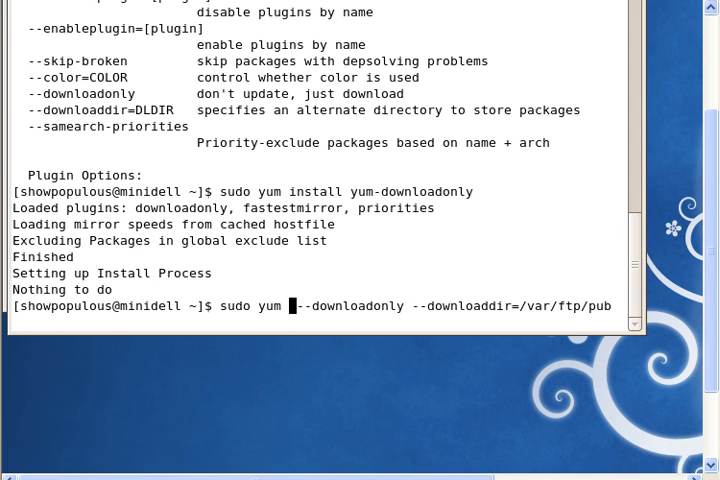
text(install)
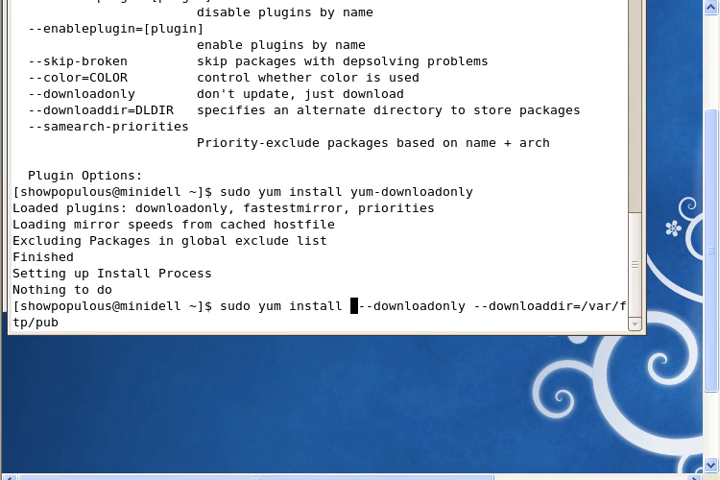
text(nmap)
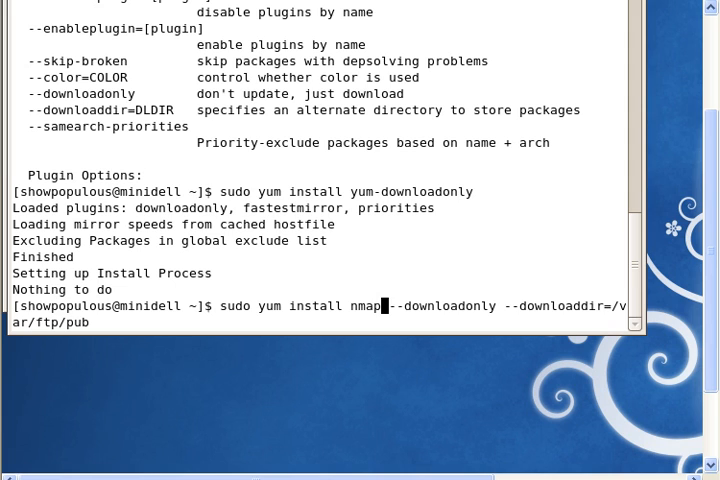
text(*)
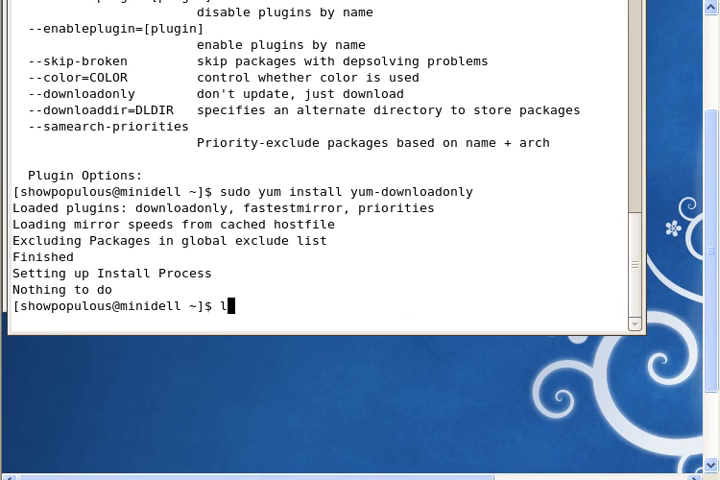
- List the nmap RPM with 'ls -l /var/ftp/pub/n*'
text(s)
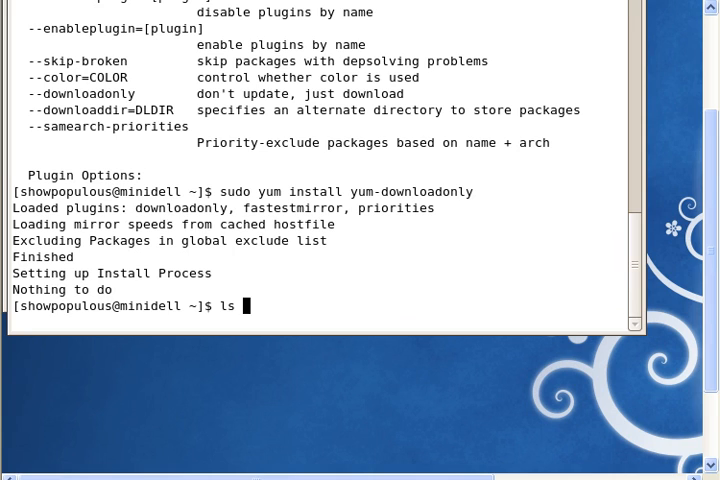
text(-l)
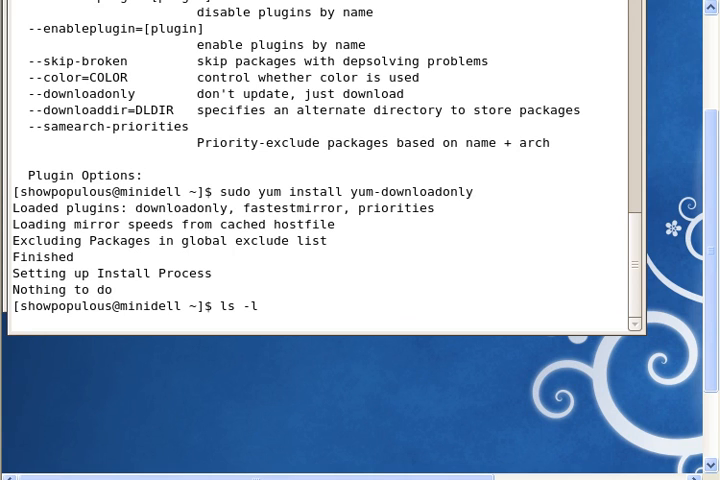
text(/v)
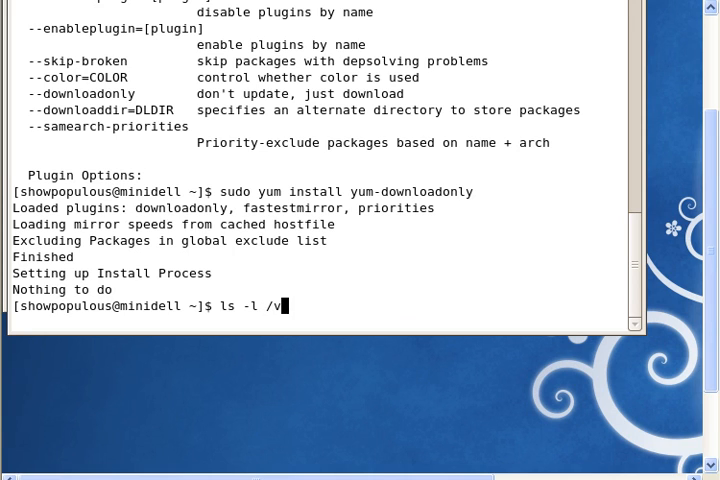
text(ar/)
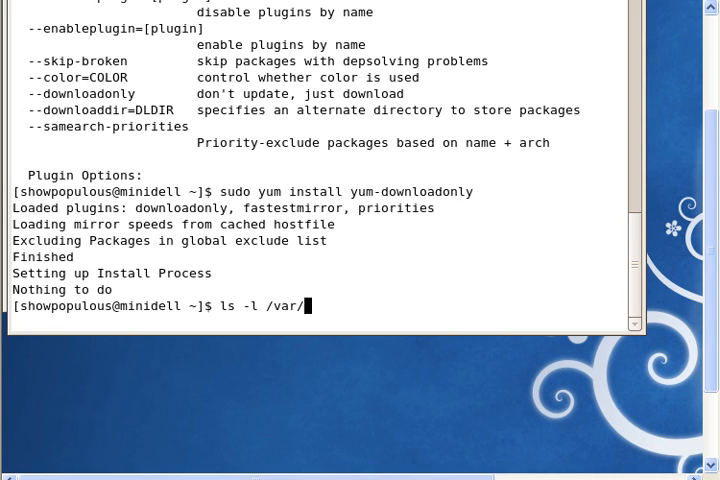
text(ftp/)
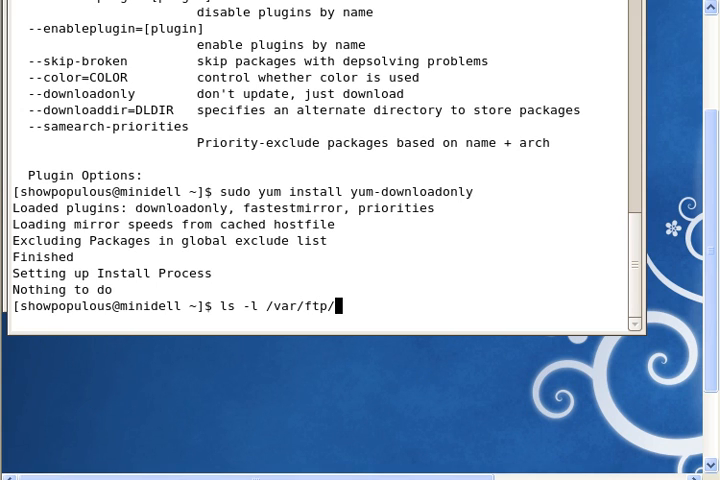
text(pub/n)
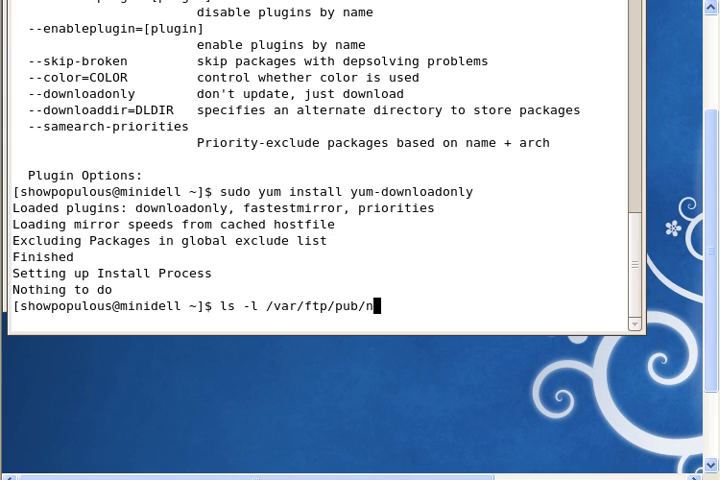
key(Return)
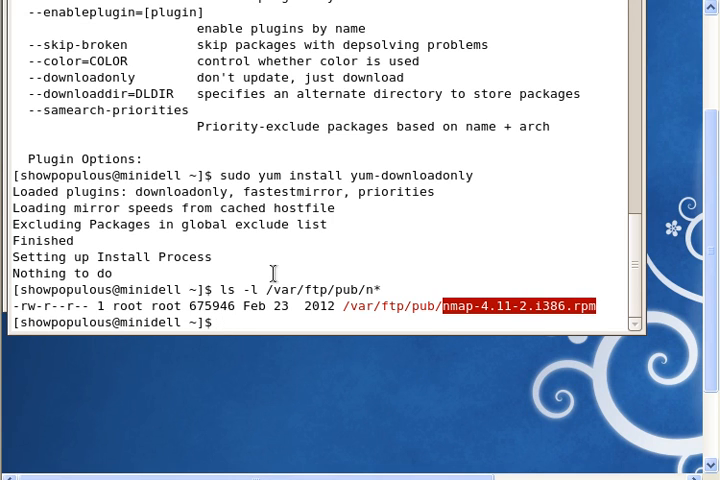
- cd into /var/ftp/pub, run sudo createrepo . and list the resulting repodata directory
text(cd)
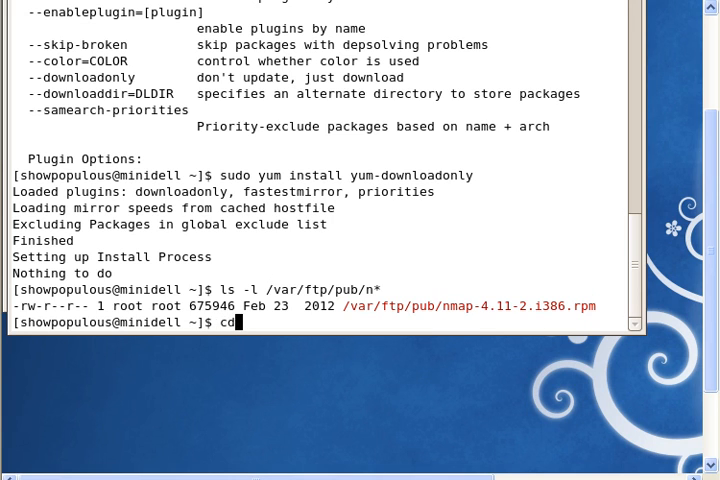
text(/var/ftp)
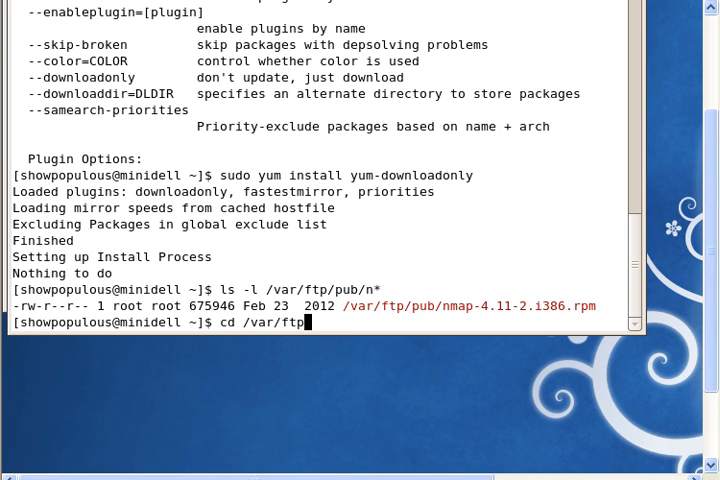
key(Return)
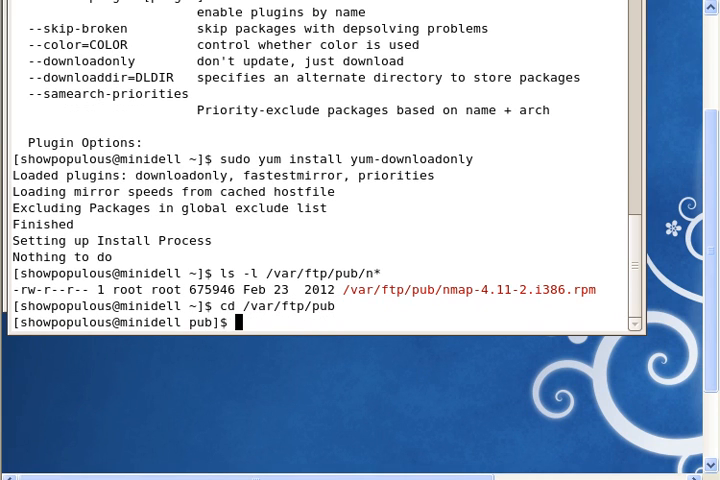
text(create)
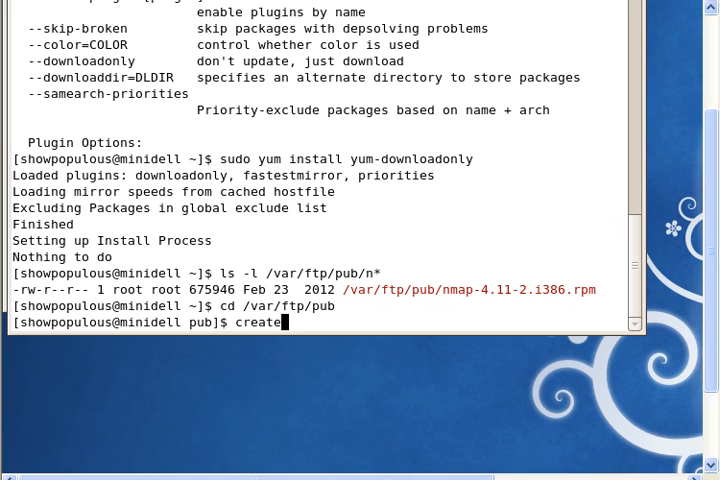
text(repo)
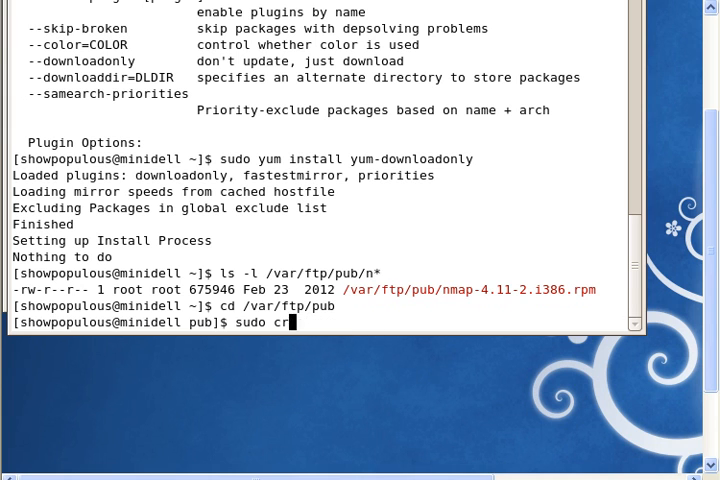
text(ls)
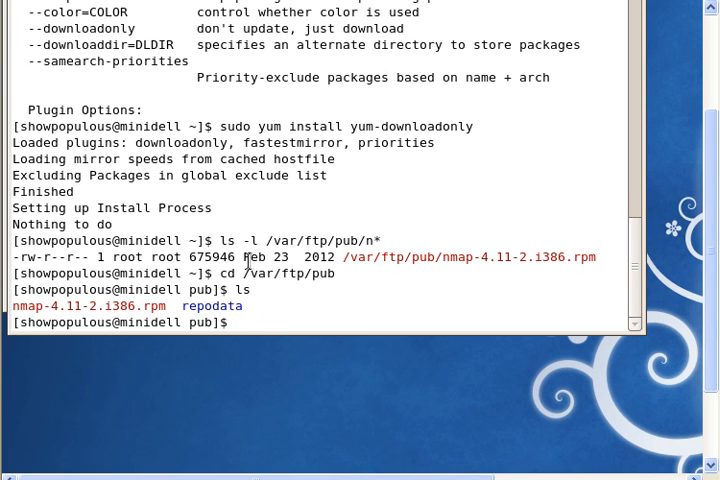
double_click(210, 306)
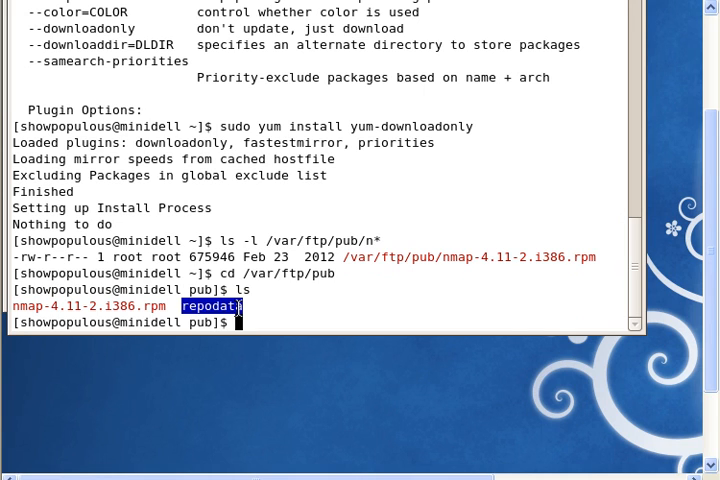
mouse_move(236, 306)
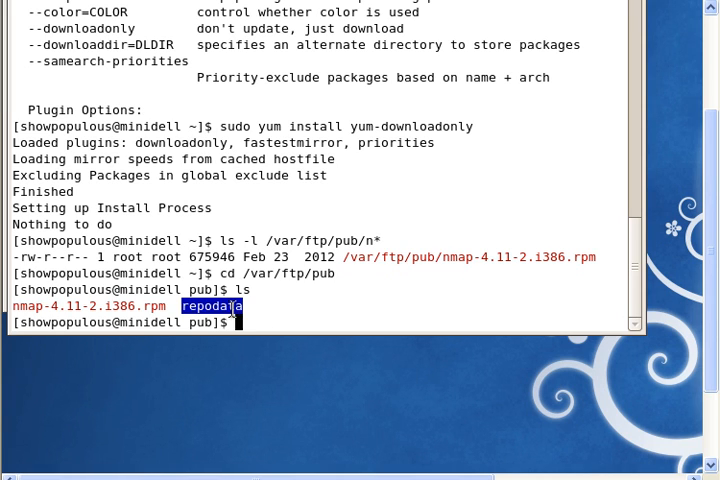
- Try 'service vsftpd start' (fails), then begin the sudo service vsftpd restart
text(ser)
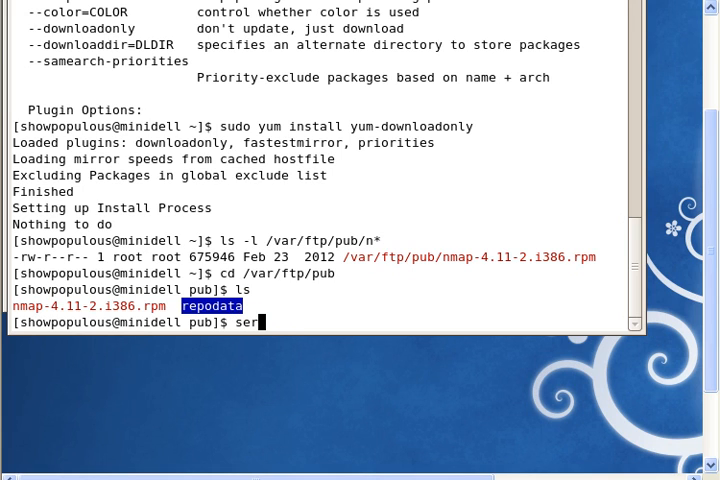
text(vice)
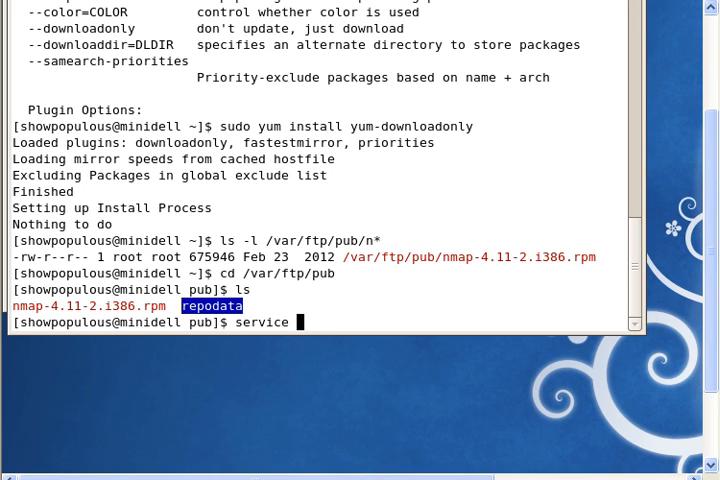
text(vsf)
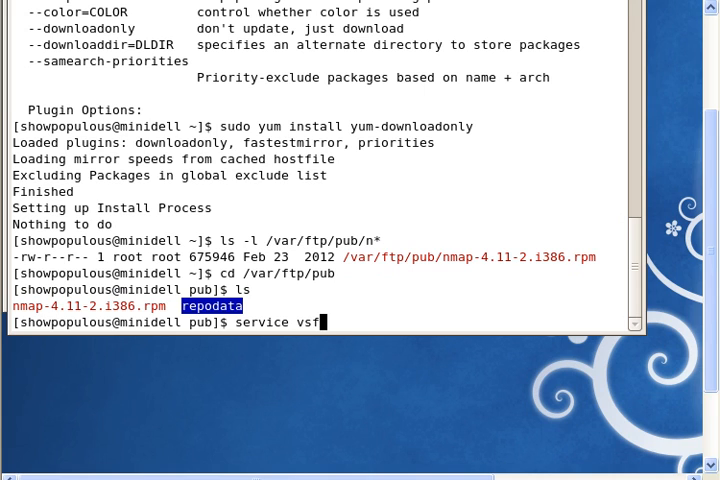
text(tpd start)
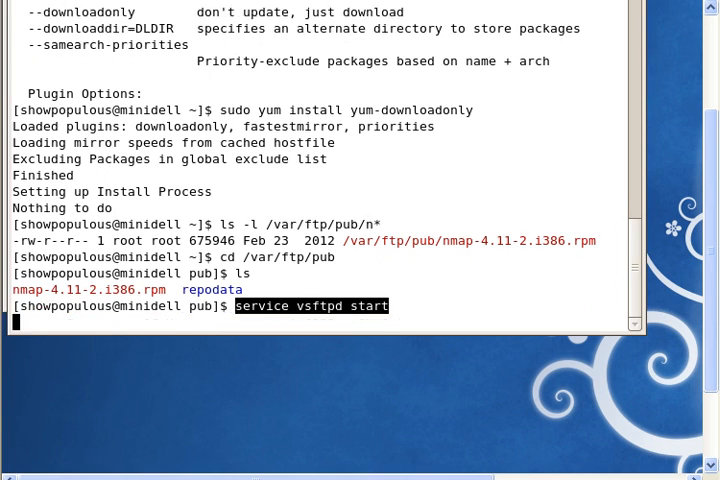
key(Return)
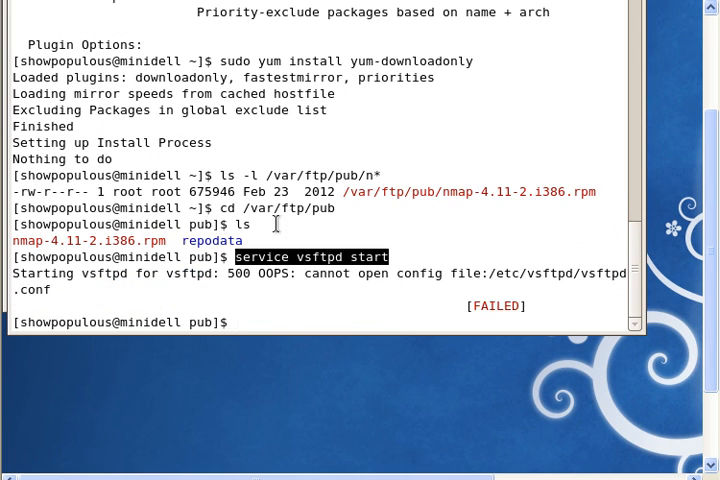
text(service vsftpd start)
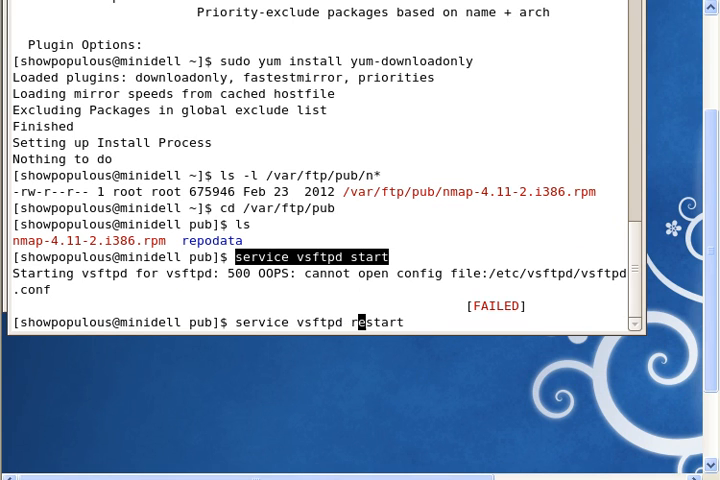
text(sdu)
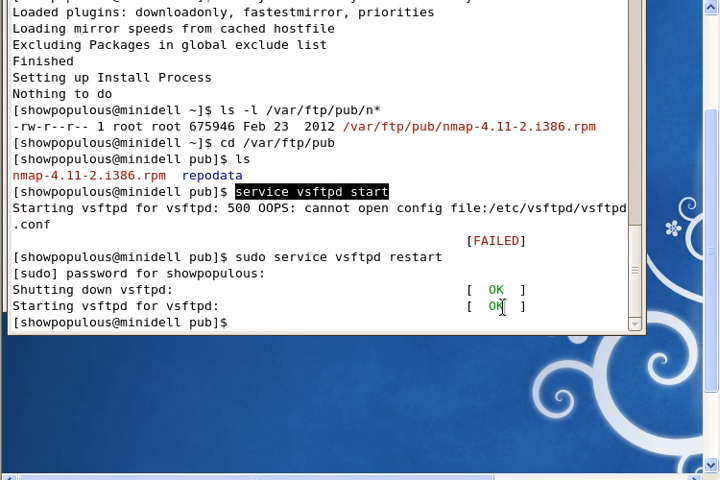
mouse_move(494, 306)
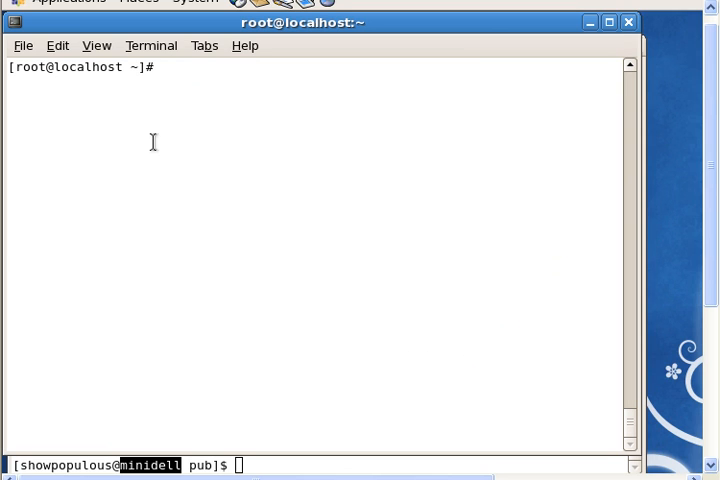
mouse_move(444, 22)
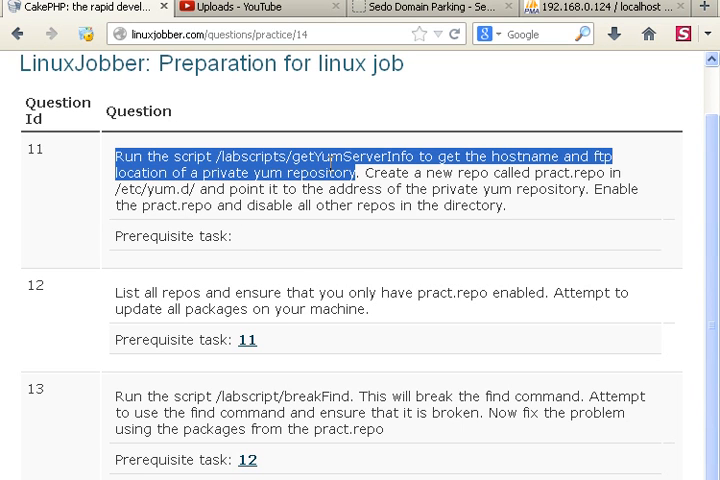
mouse_move(334, 120)
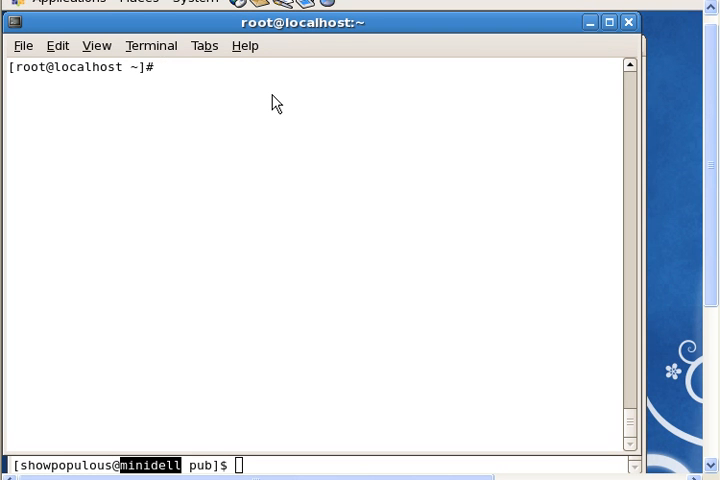
- Note the server hostname 'hostname: minidell.showdomain.com' at the root prompt
text(ho)
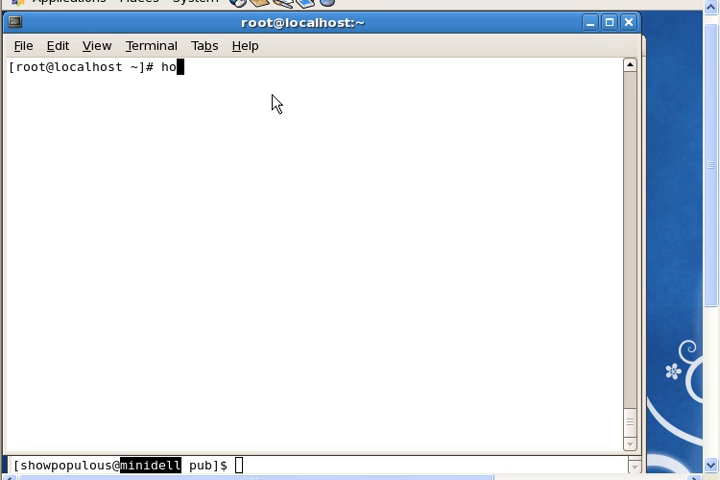
text(stname)
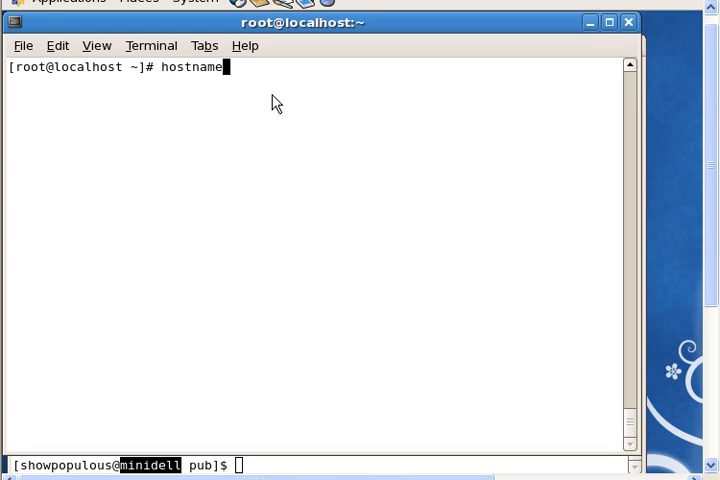
text(: minid)
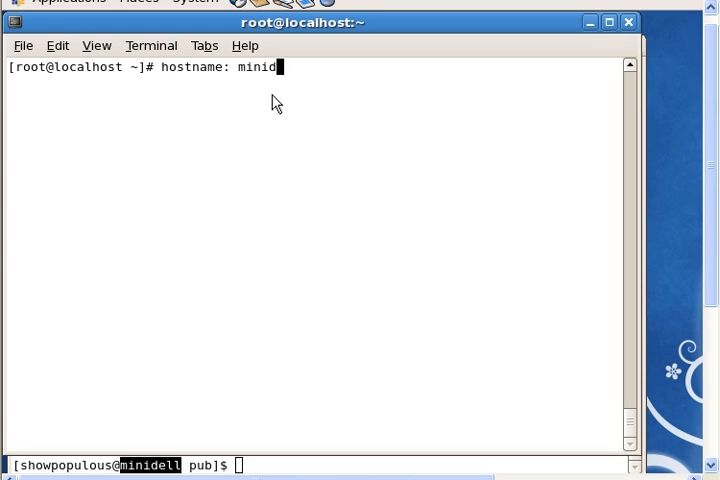
text(ell)
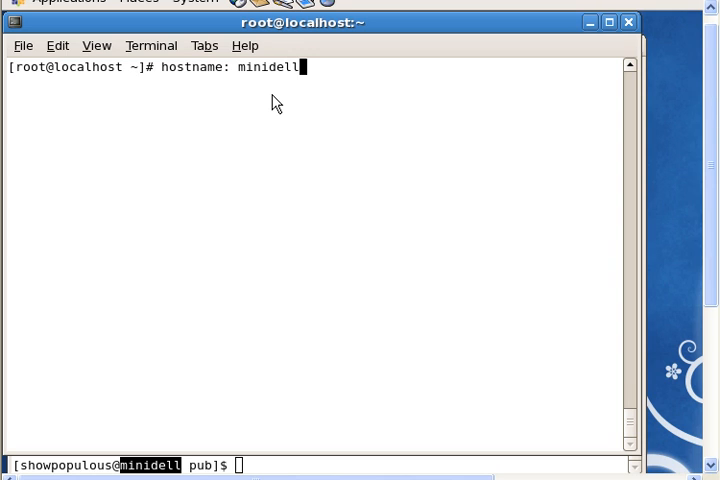
text(.showdom)
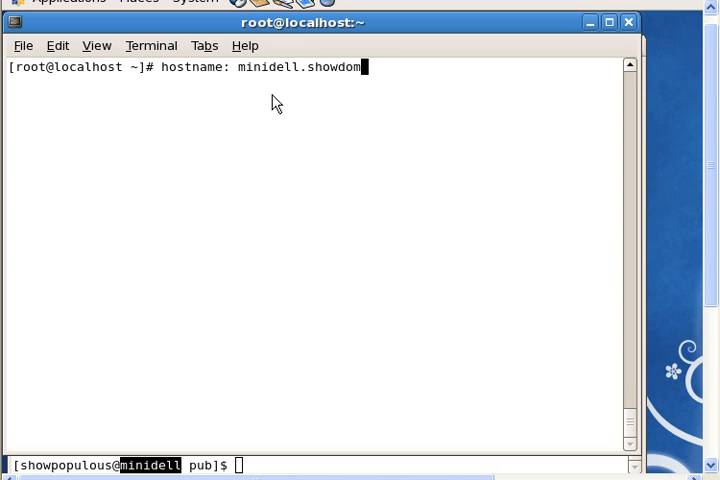
text(ain.com)
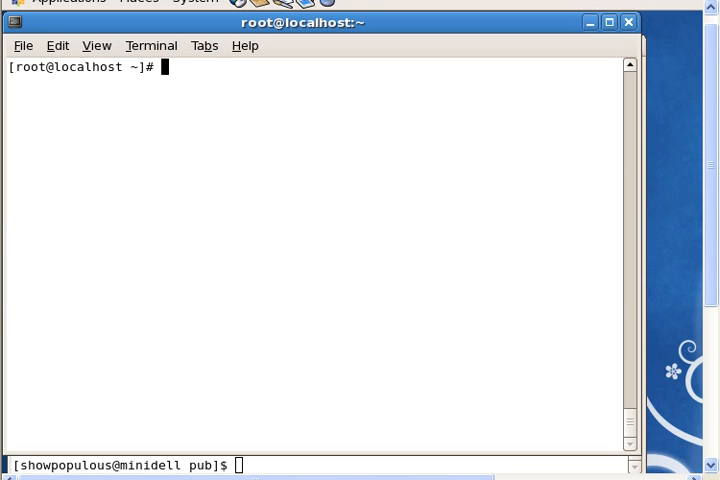
- Write out the repository address ftp://minidell.showdomain.com/pub as a reference
text(ftp:)
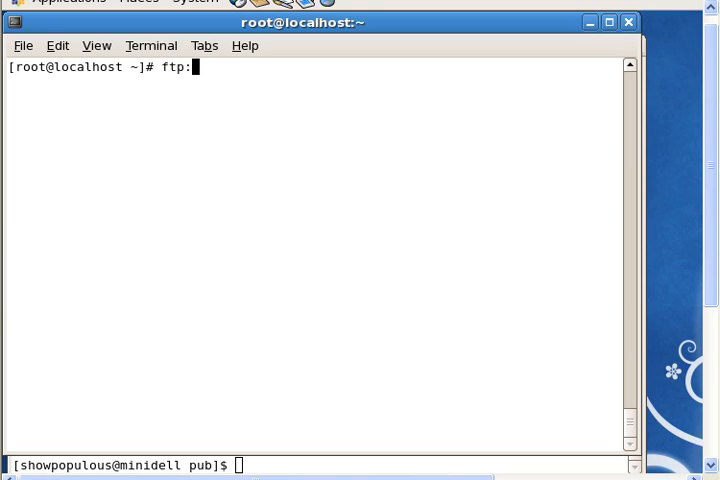
text(//)
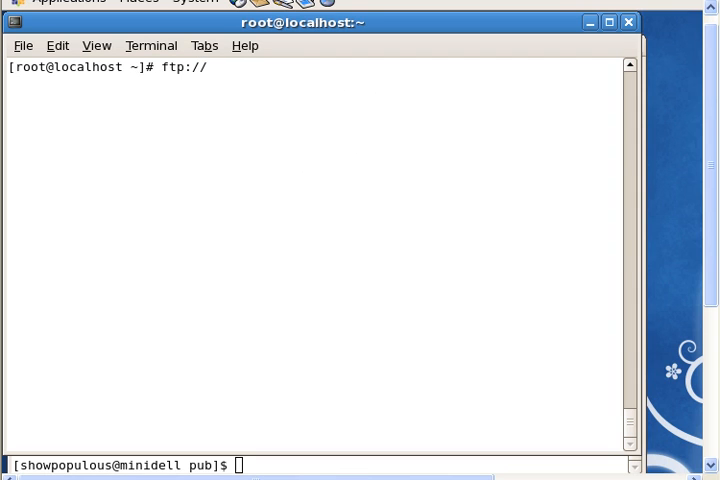
text(mind)
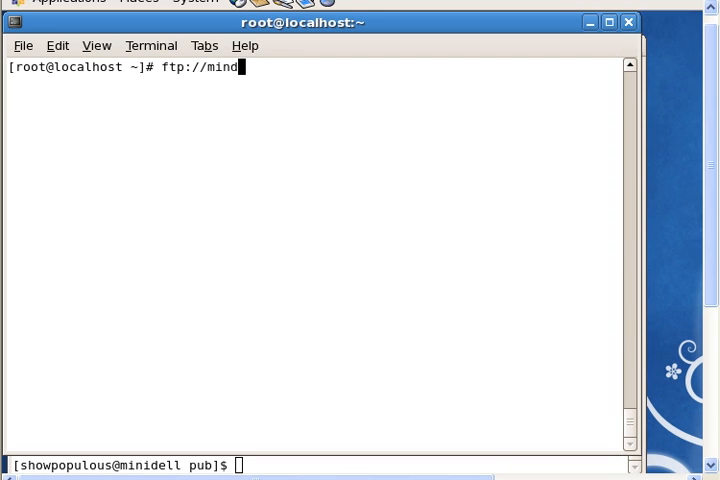
text(idell)
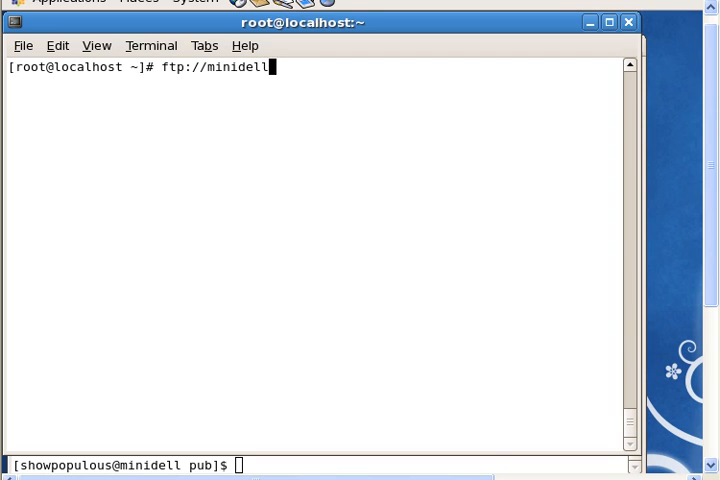
text(.showdomain)
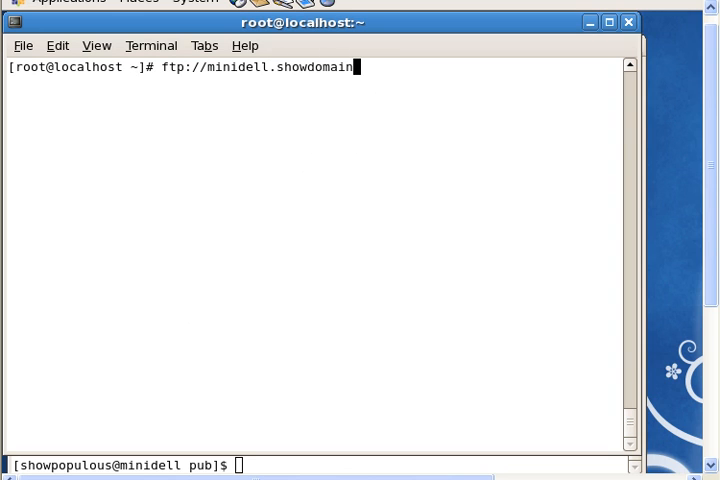
text(.com)
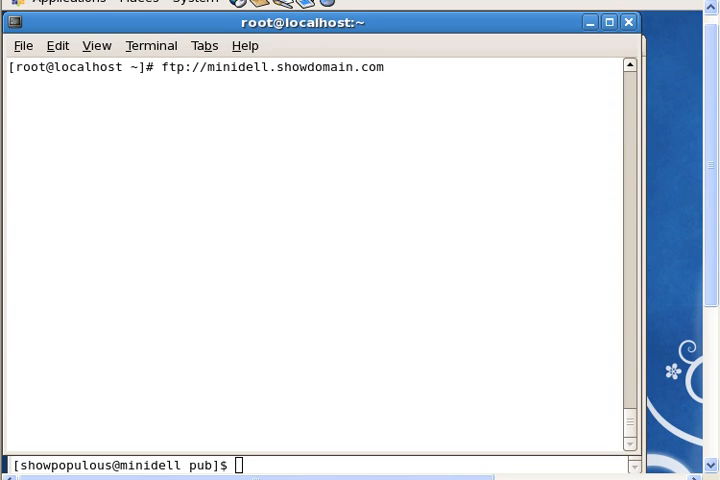
text(/)
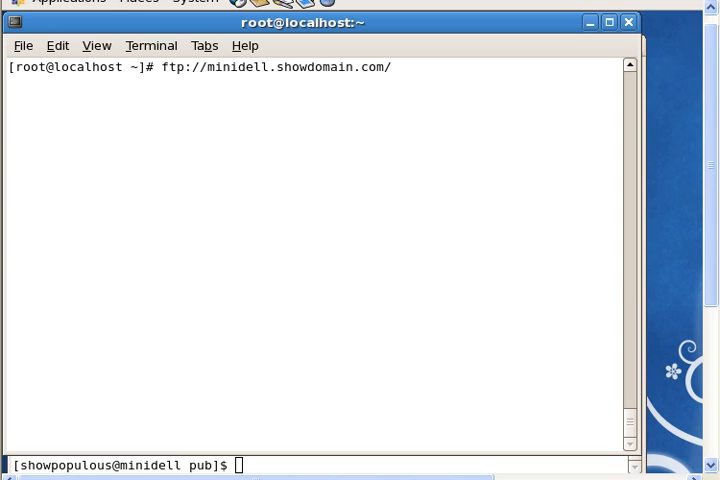
text(pu)
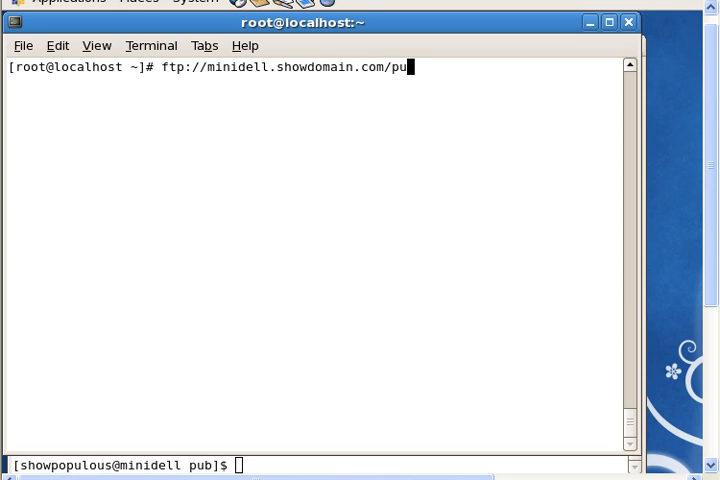
text(b)
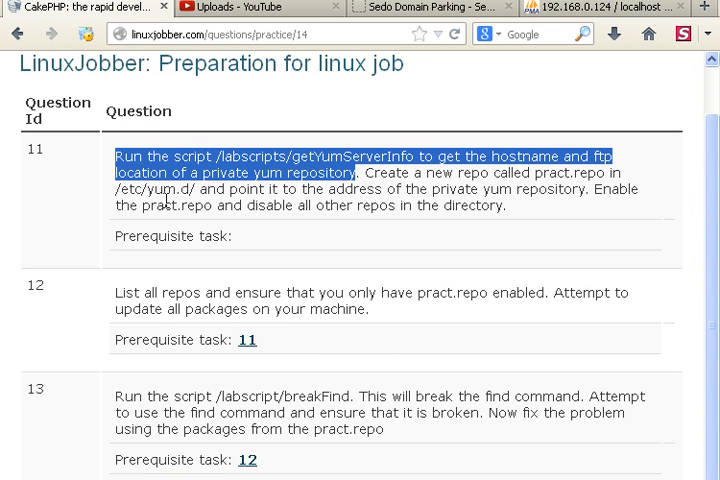
mouse_move(400, 180)
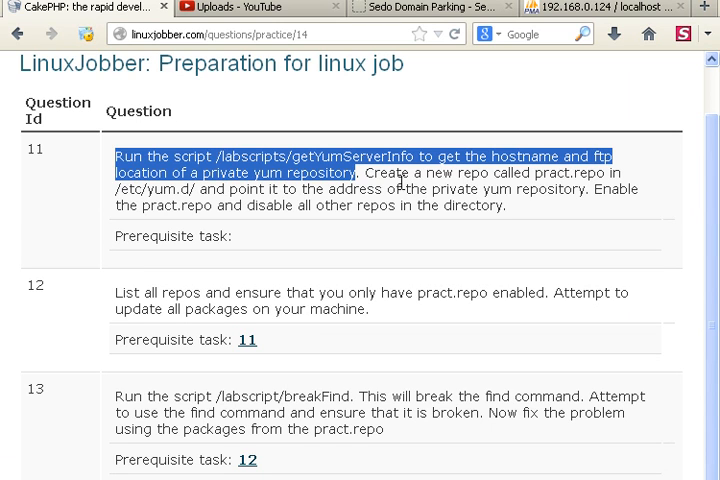
mouse_move(540, 190)
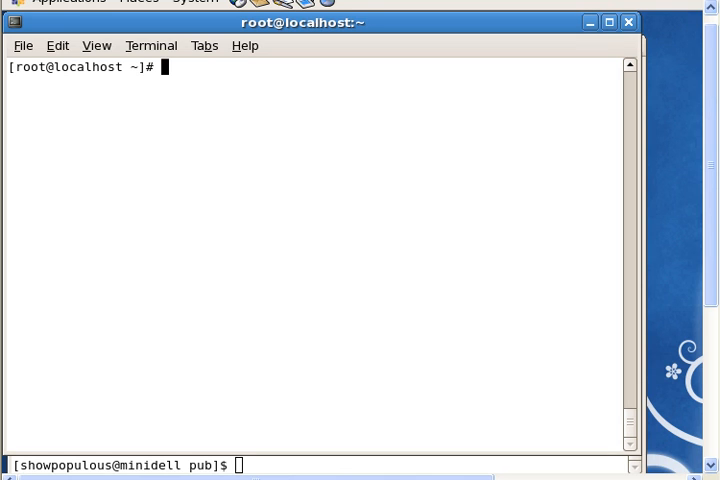
- cd into /etc/yum.repos.d, list its CentOS .repo files and the contents of ../junk
text(cd)
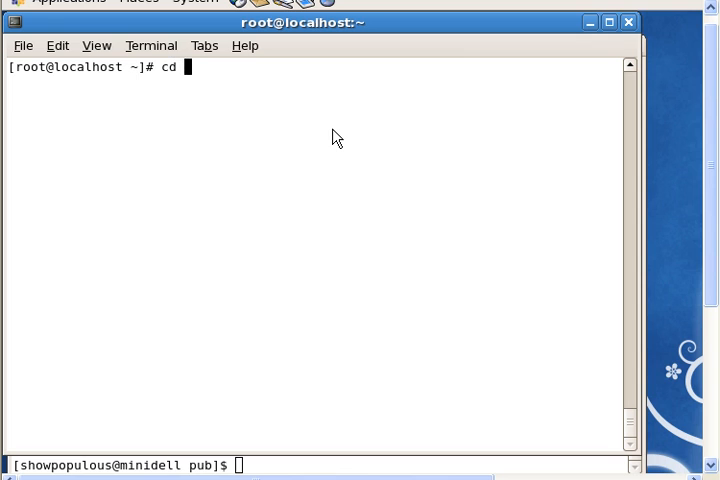
text(/etc)
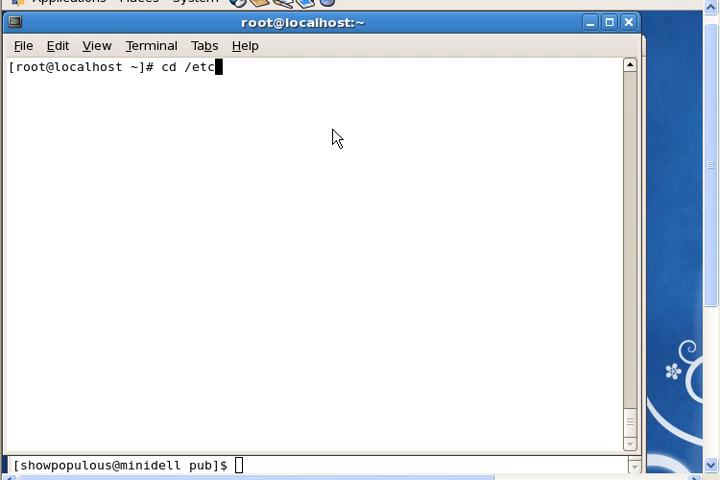
text(/yum.repos.d/)
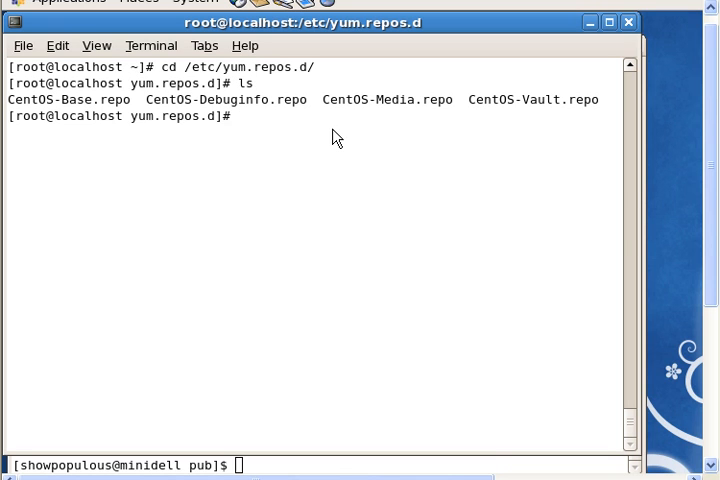
text(ls)
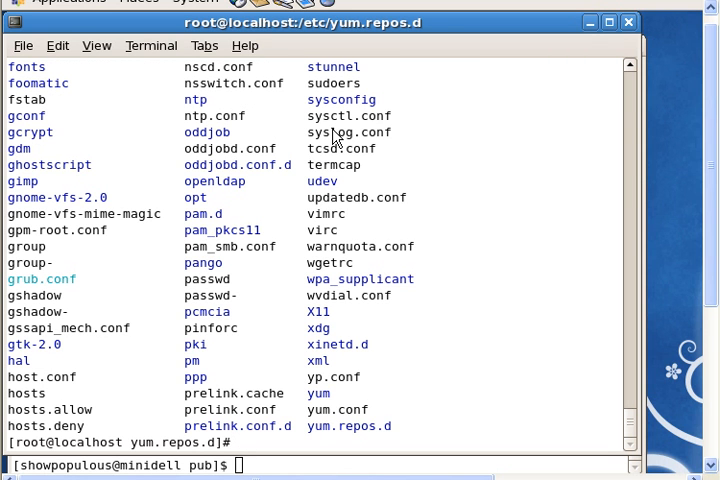
text(ls ../junk/)
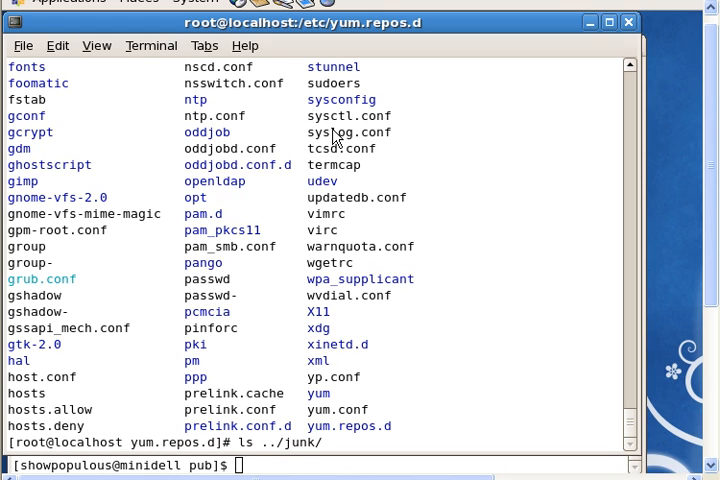
key(Return)
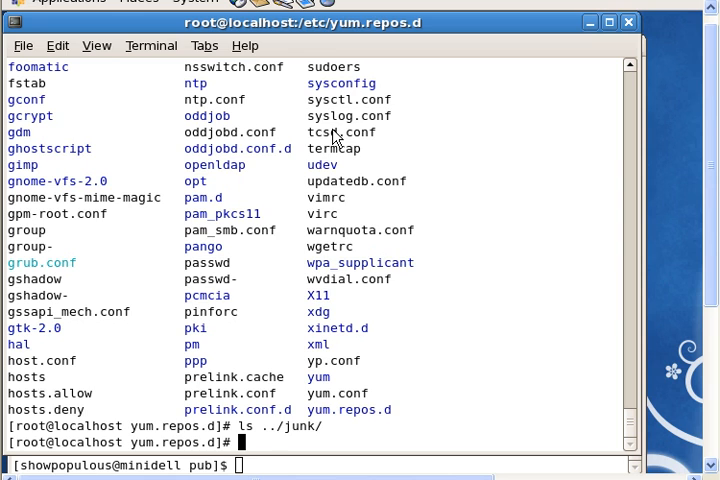
- Move all repo files out with 'mv ./* ../junk/'
text(ls)
text(mv .)
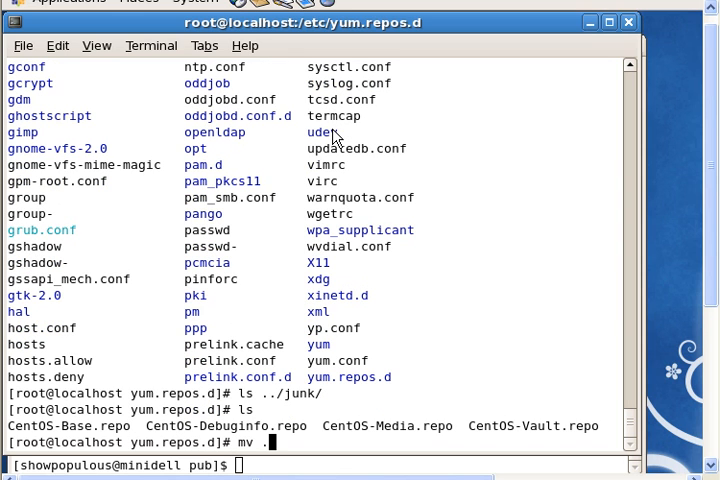
text(/)
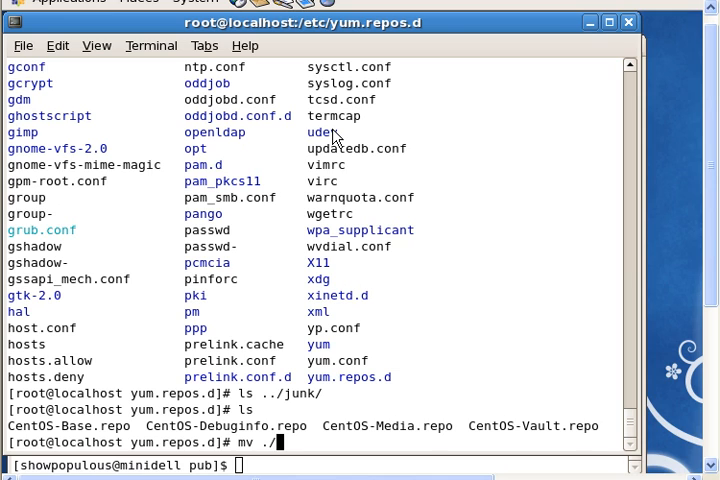
text(* ../)
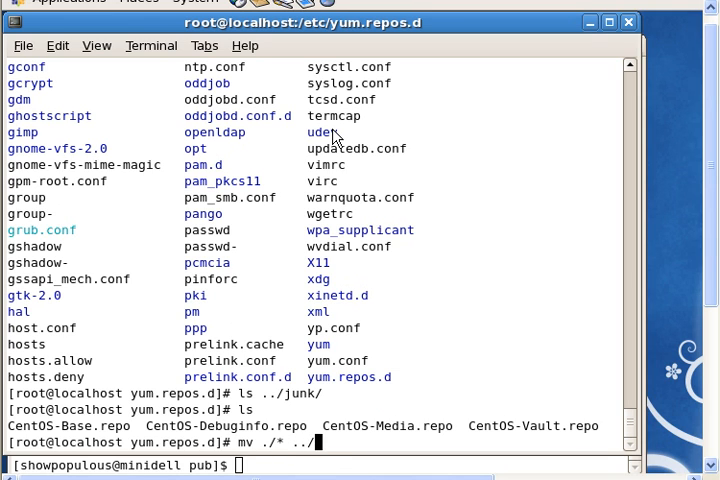
text(junk/)
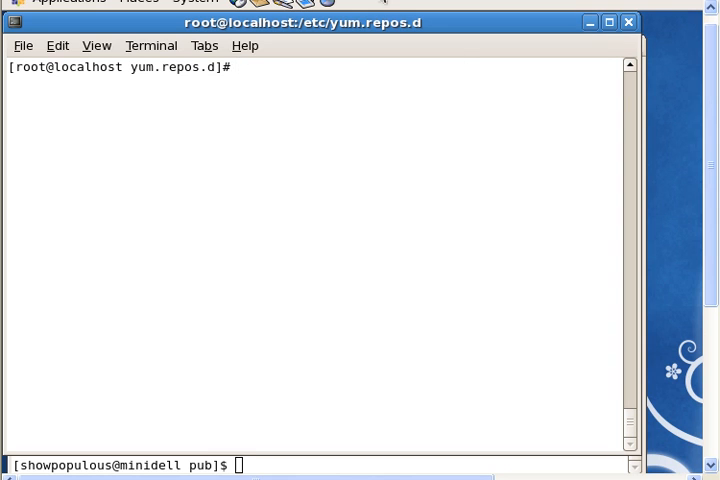
- List /etc/yum.repos.d as empty and run yum repolist showing repolist: 0
double_click(170, 68)
text(ls)
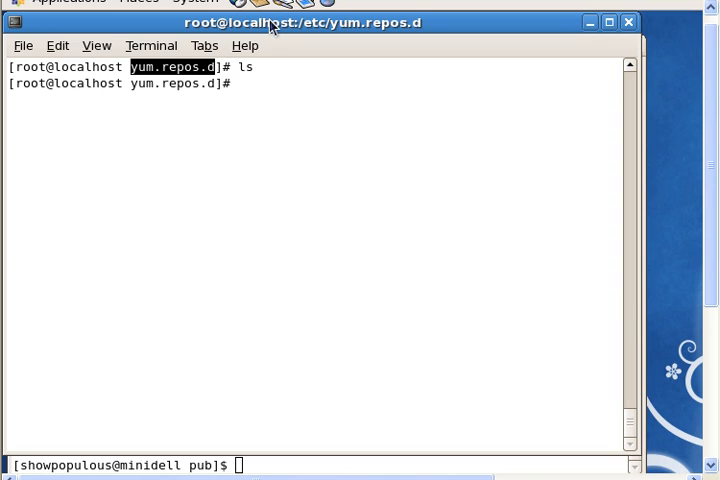
text(yum repolist)
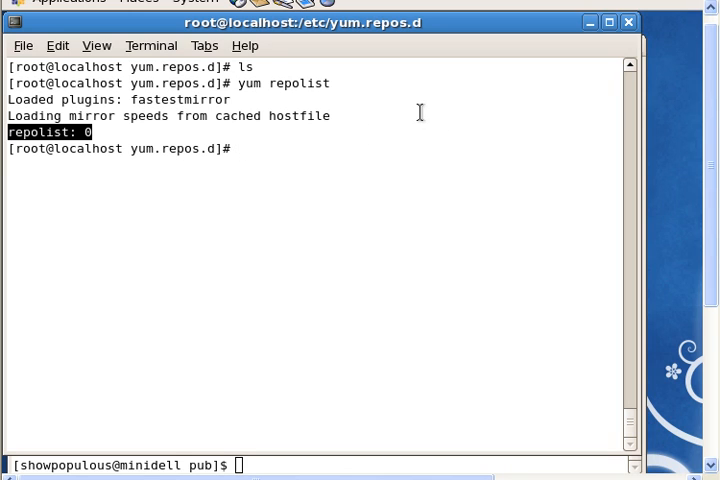
mouse_move(418, 112)
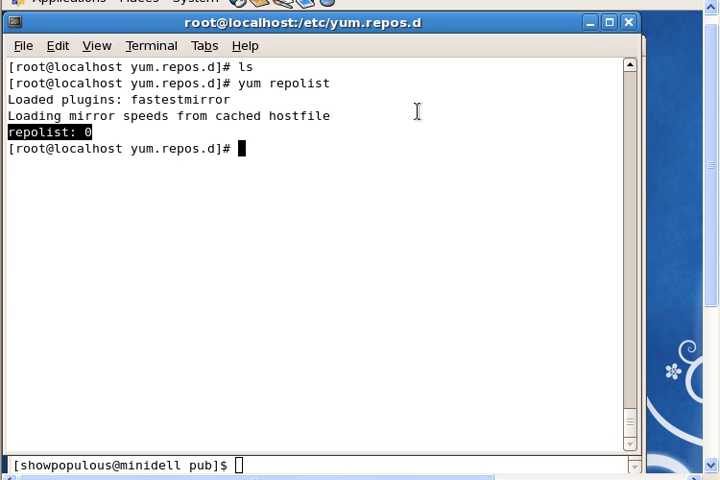
- Copy ../junk/CentOS-Base.repo back into /etc/yum.repos.d
text(cp)
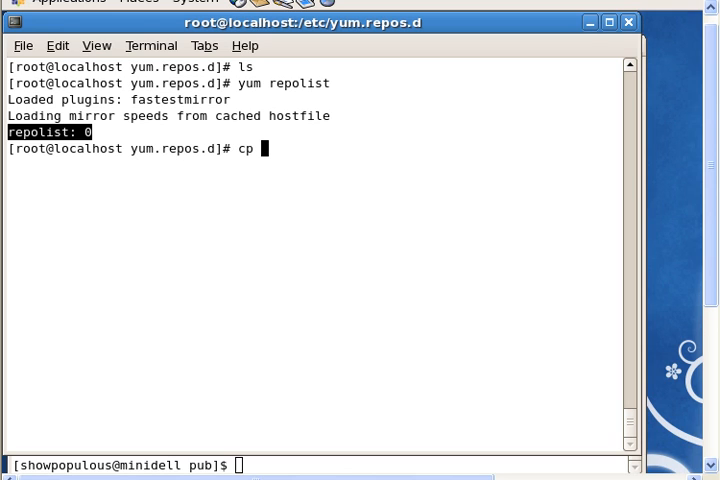
text(../junk/CentOS-)
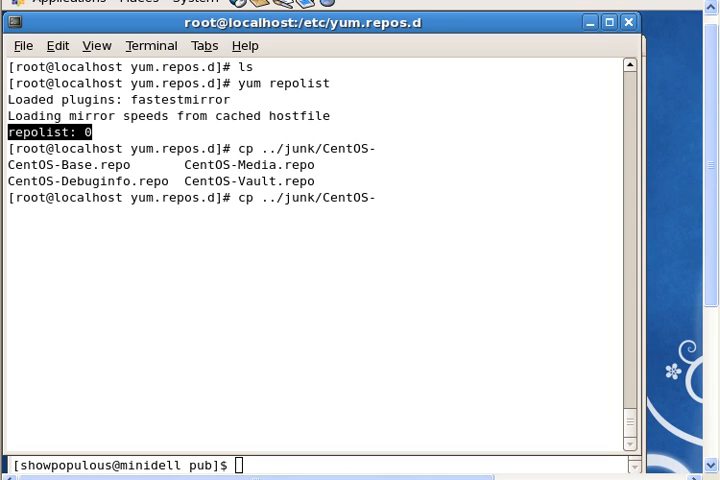
text(Base.repo .)
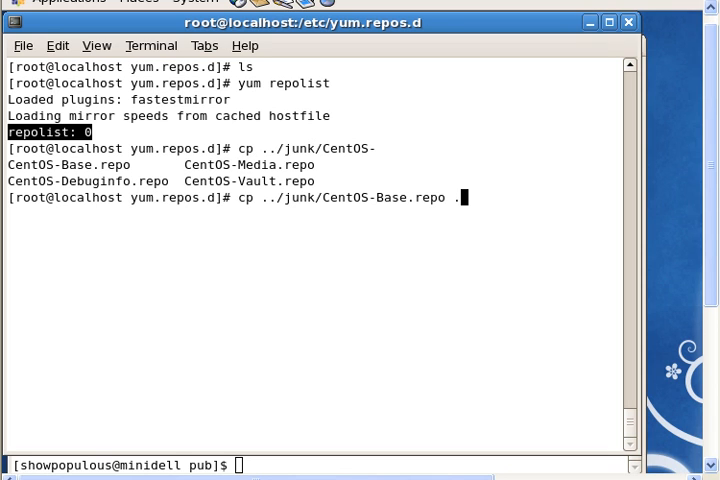
key(Return)
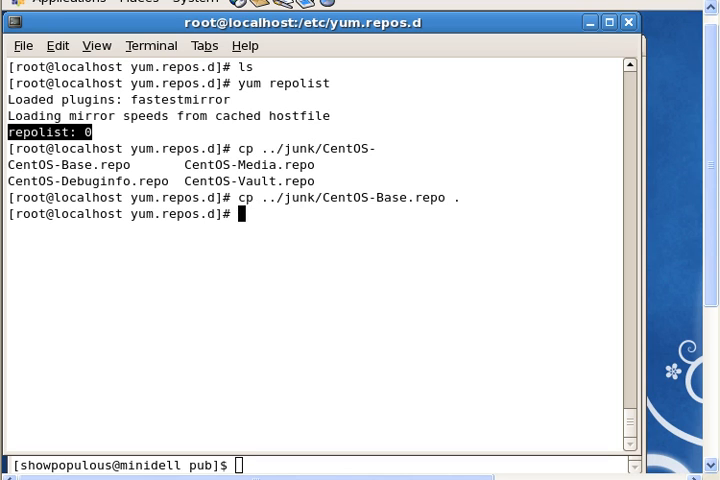
- Rename CentOS-Base.repo to pract.repo and start editing it in vi
text(mv C)
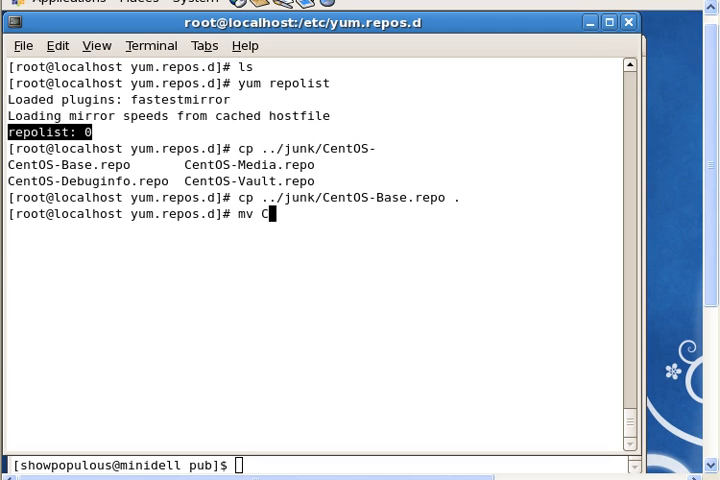
text(entOS-Base.repo)
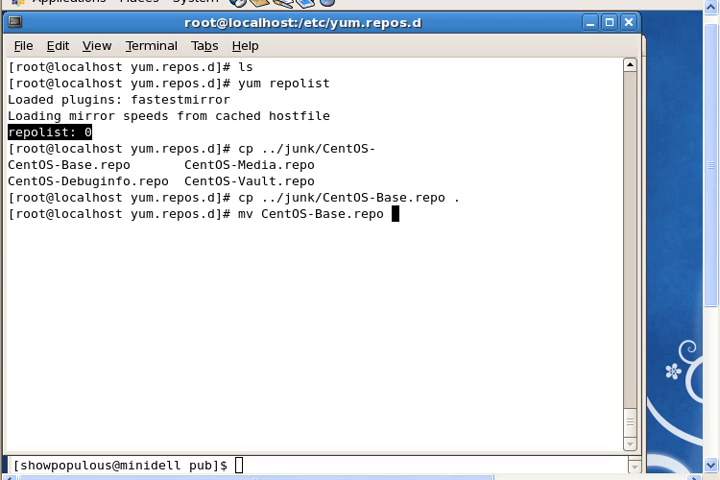
text(pract.r)
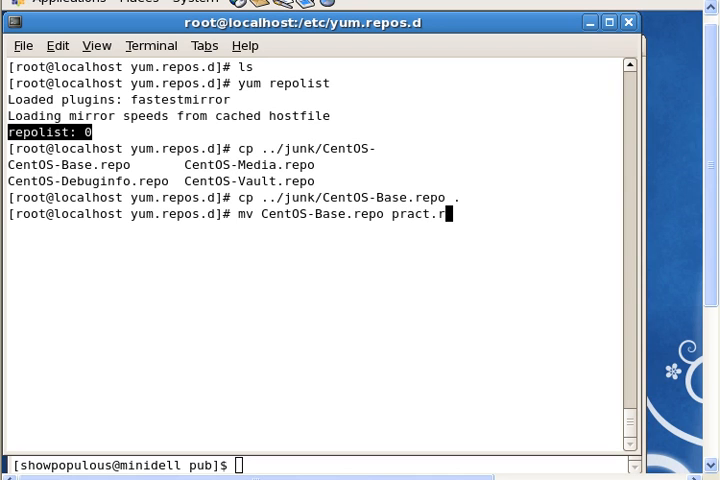
key(Return)
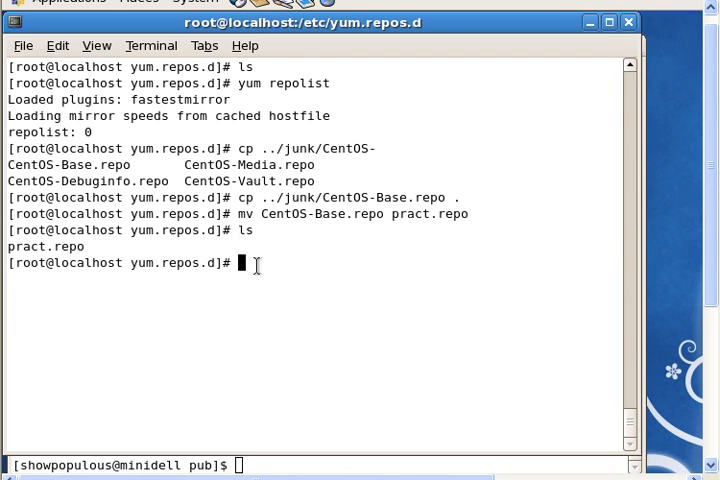
text(vi)
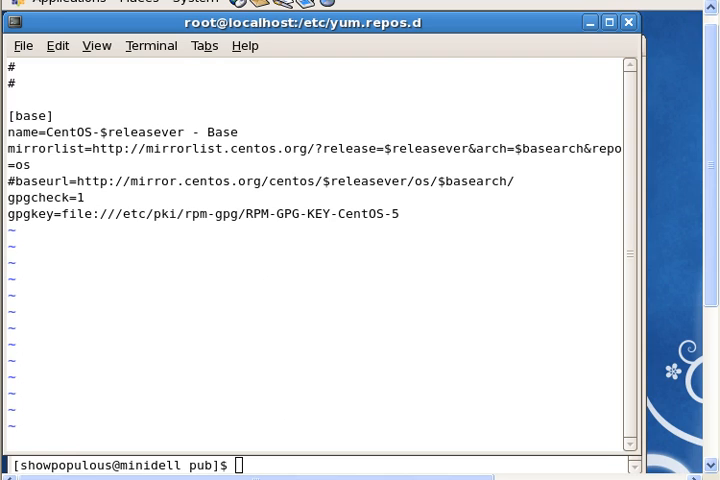
- Delete the mirrorlist/baseurl lines, set gpgcheck=0 and add enable=1 in pract.repo
key(dd)
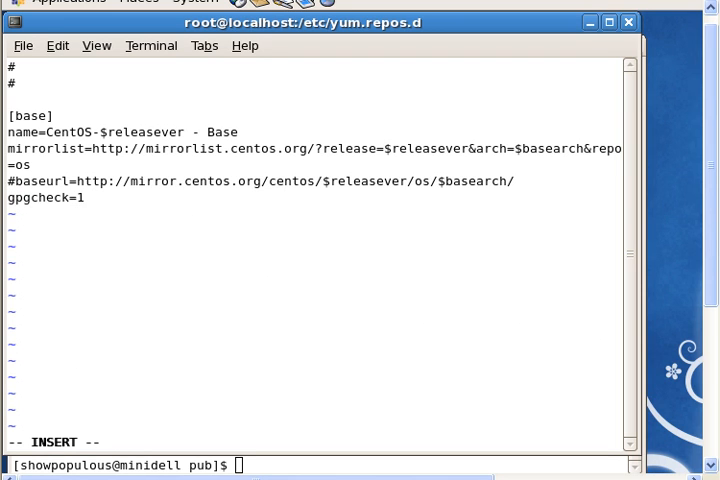
key(BackSpace)
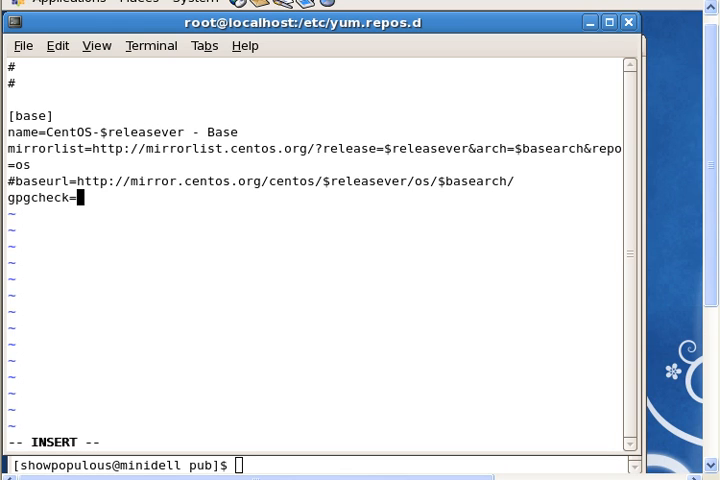
text(0)
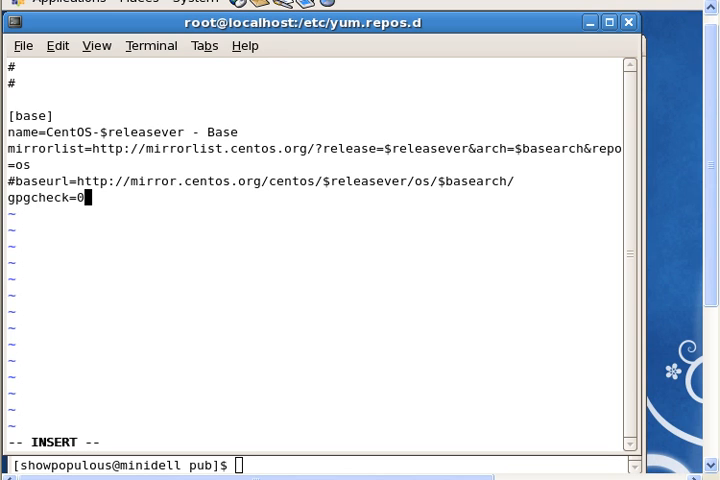
text(en)
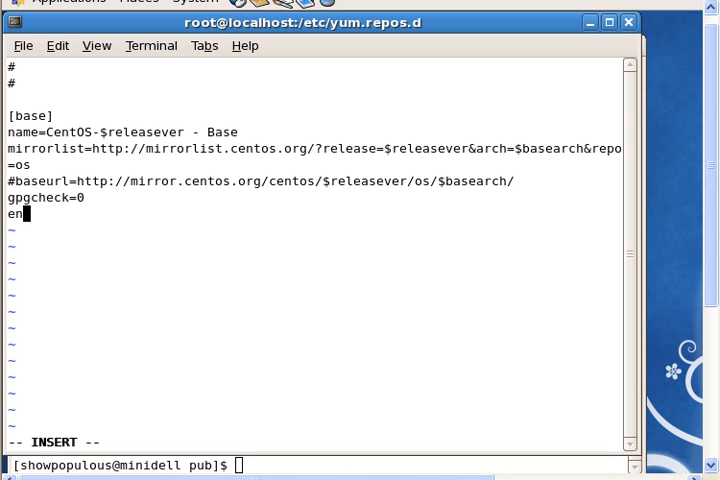
text(able)
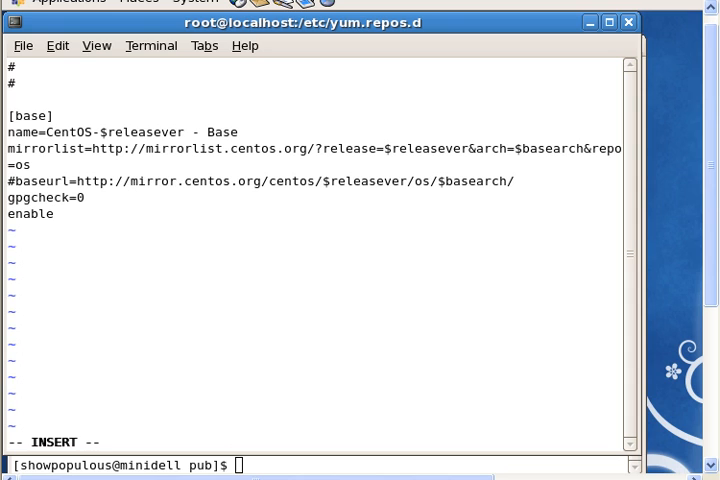
text(=1)
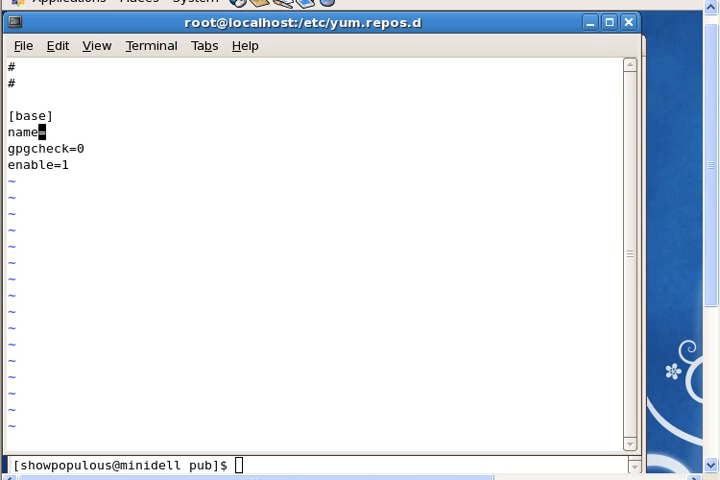
- Set the repository's name line to name=Test Practice Repo
text(=T)
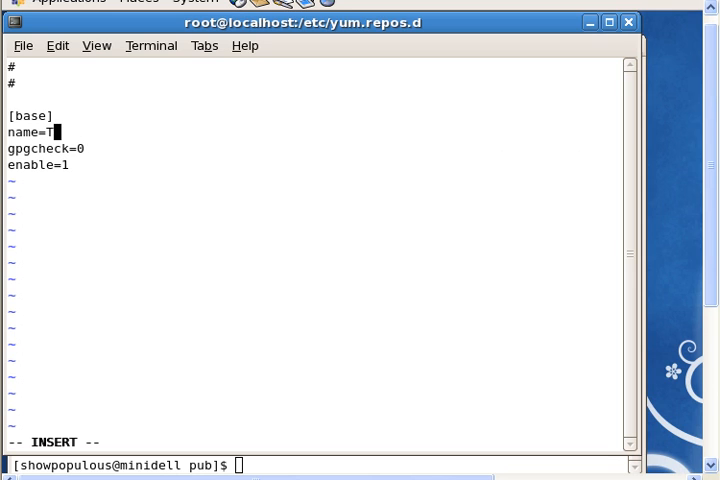
text(est P)
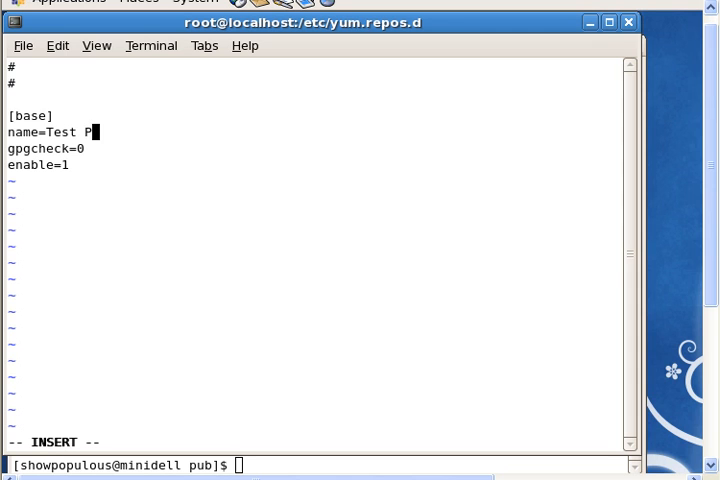
text(ractice)
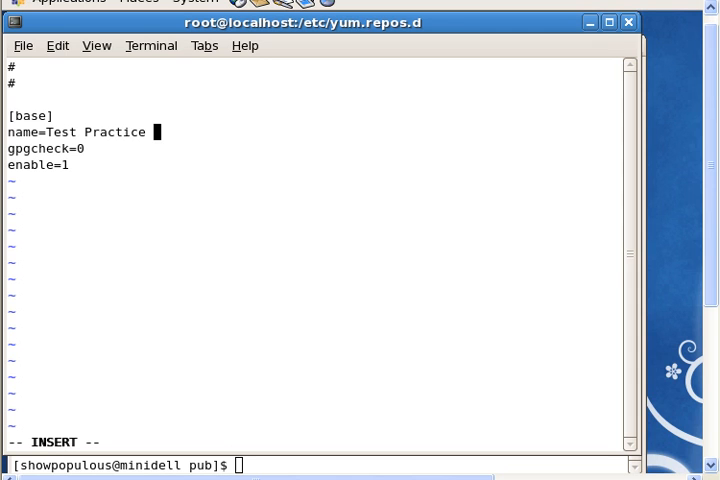
text(Repo)
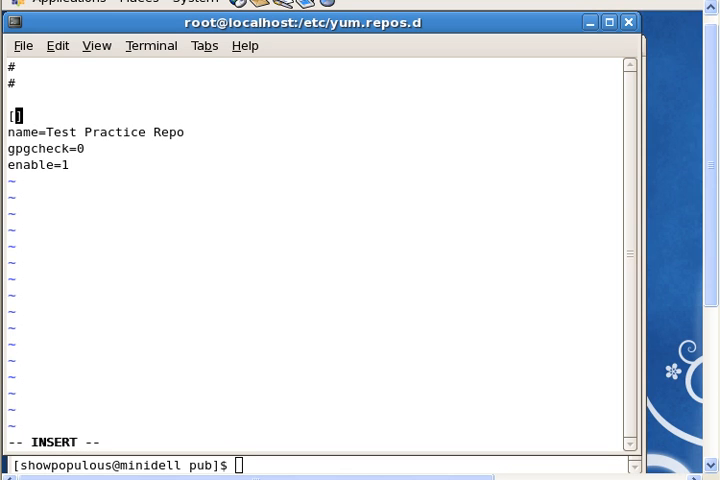
- Change the [base] section header to [practrepo]
text(pr)
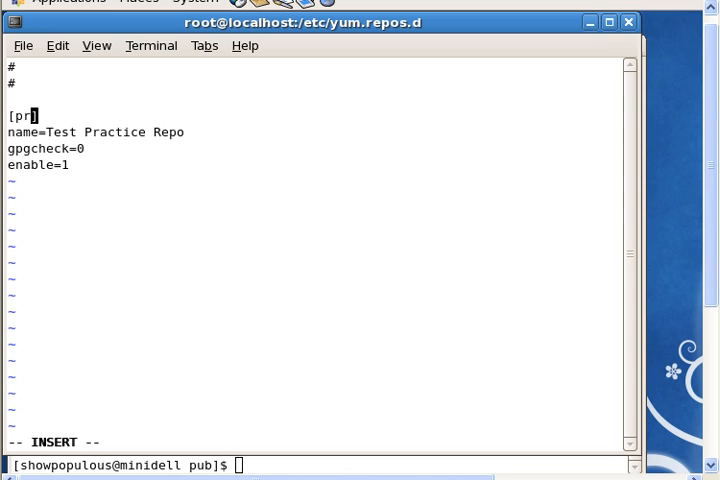
text(ac)
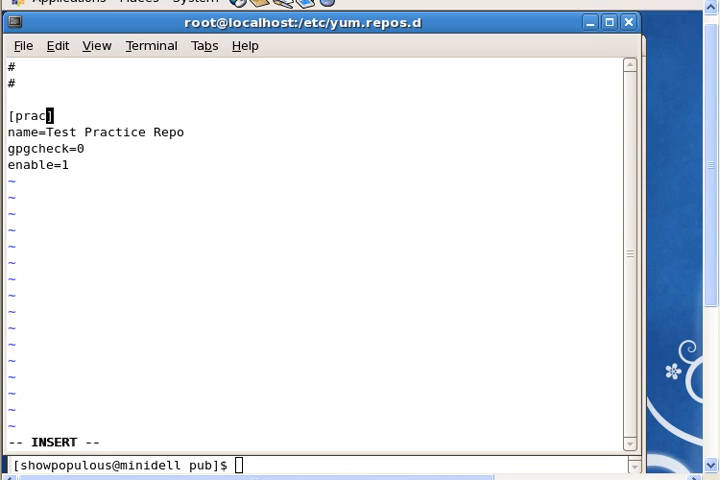
text(t.re)
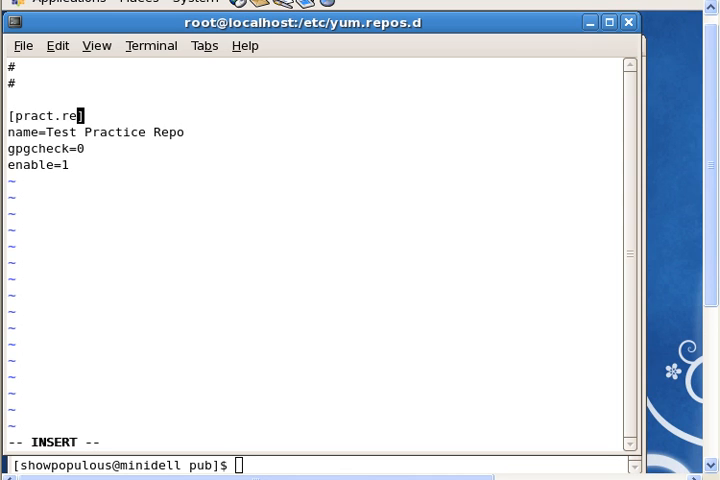
text(po])
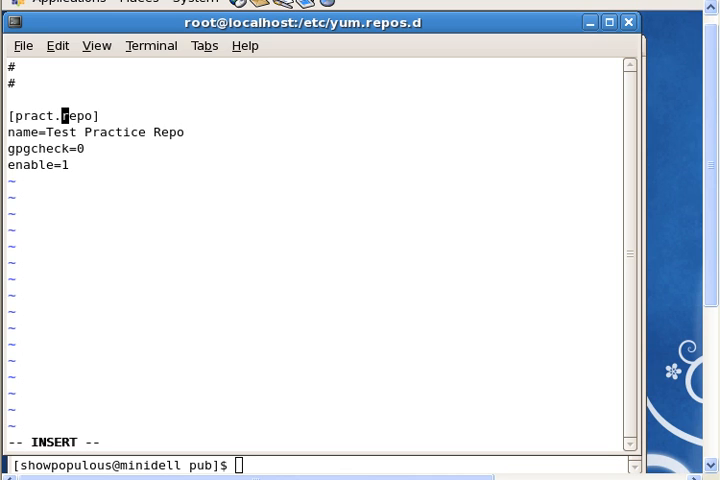
key(BackSpace)
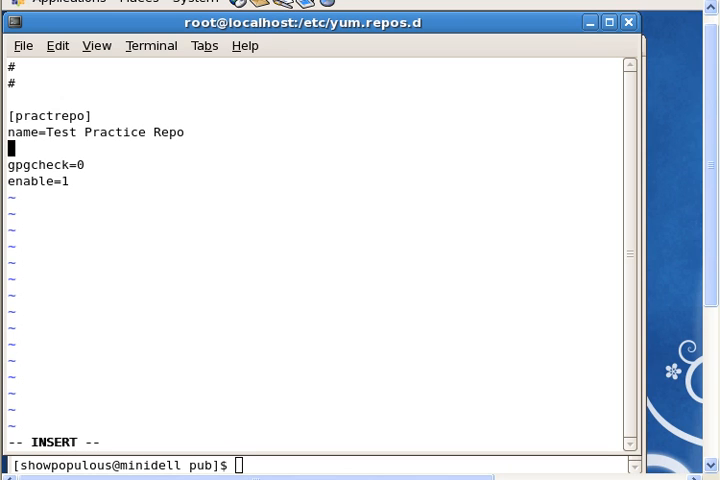
- Add baseurl=ftp://minidell.showdomain.com, then save pract.repo and quit vi with :wq
text(baseur)
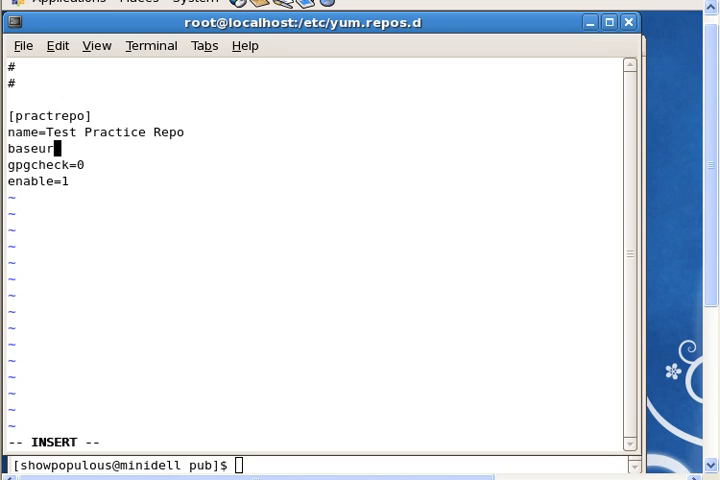
text(l=)
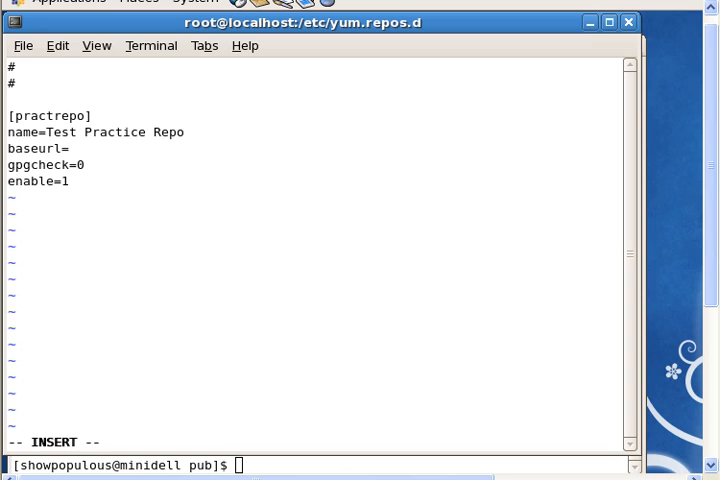
text(ftp:)
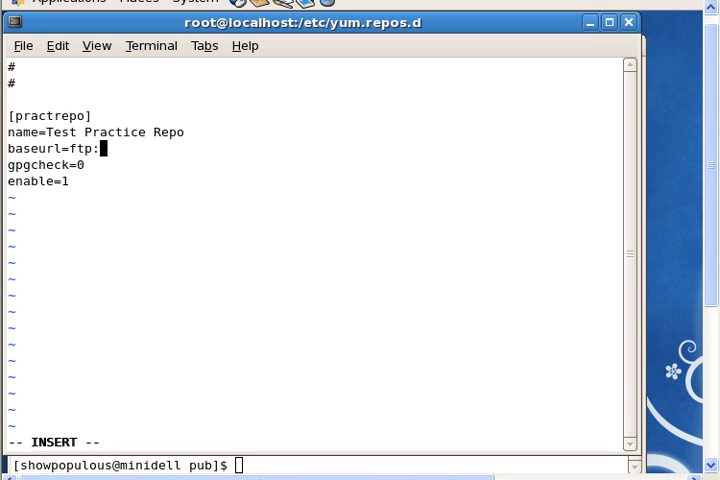
text(//showdoma)
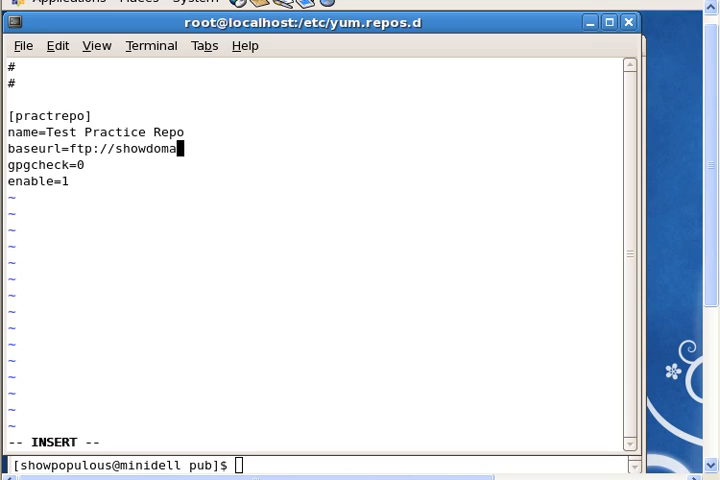
text(in)
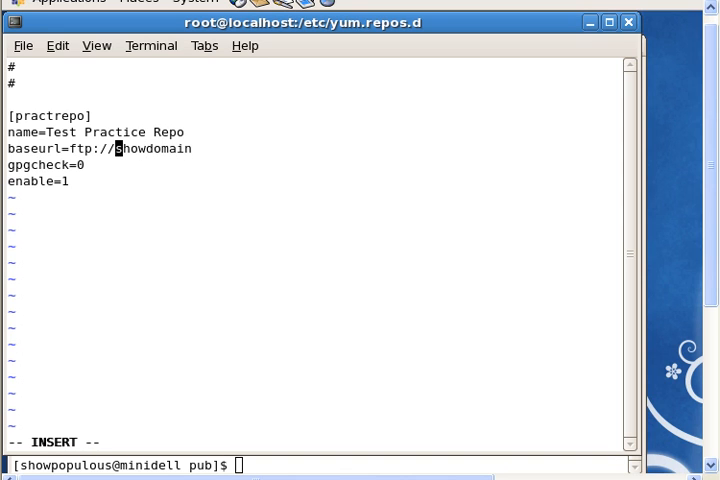
text(minidell.)
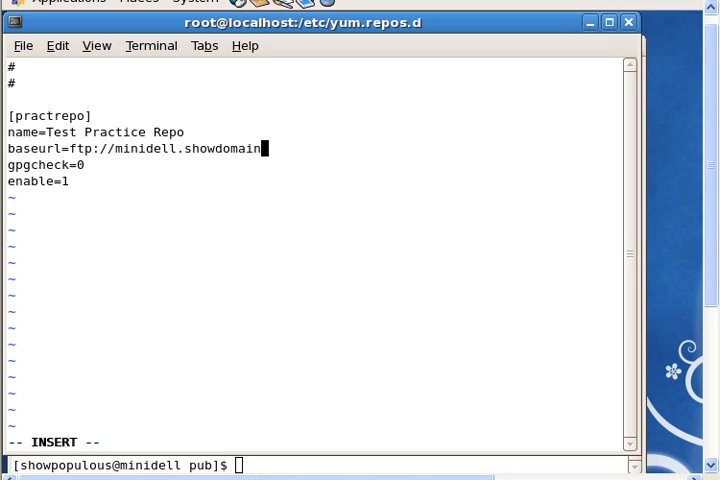
text(.com)
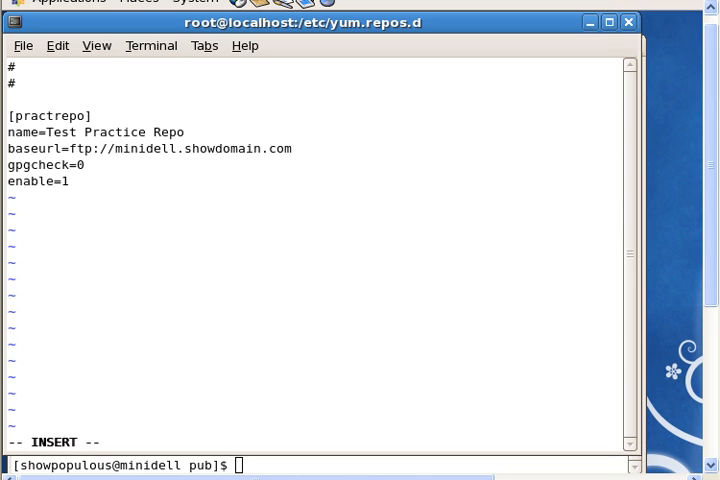
key(Escape)
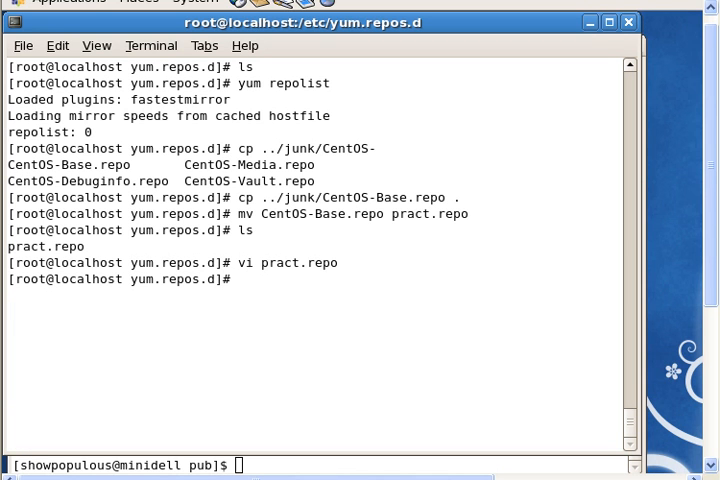
- Run yum repolist, which lists practrepo with an FTP 550 error and 0 packages
text(yum repolist)
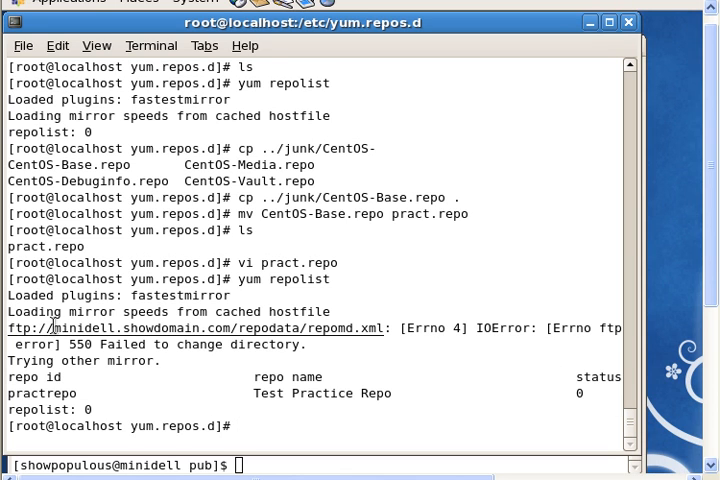
mouse_move(56, 328)
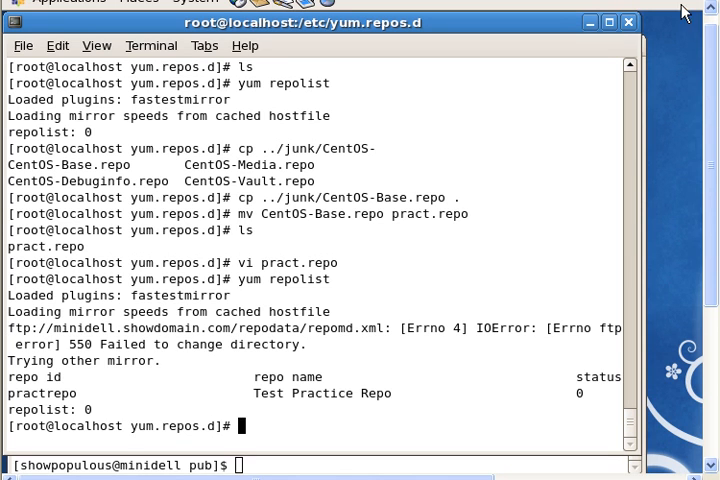
mouse_move(252, 386)
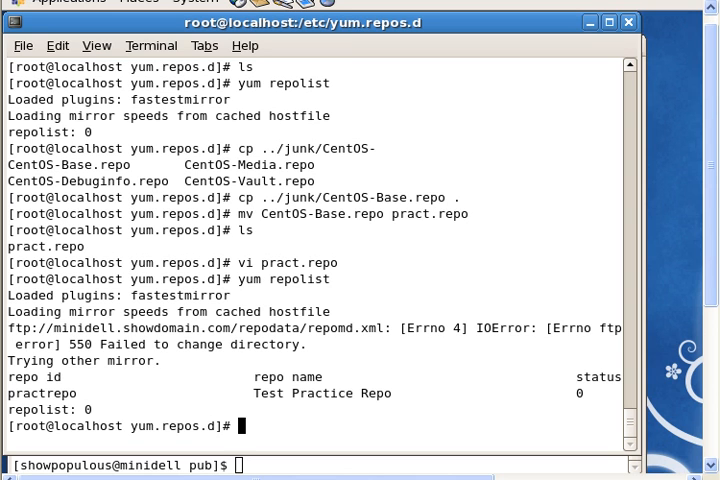
- Reopen pract.repo in vi and append /pub to the baseurl line
text(vi pract.repo)
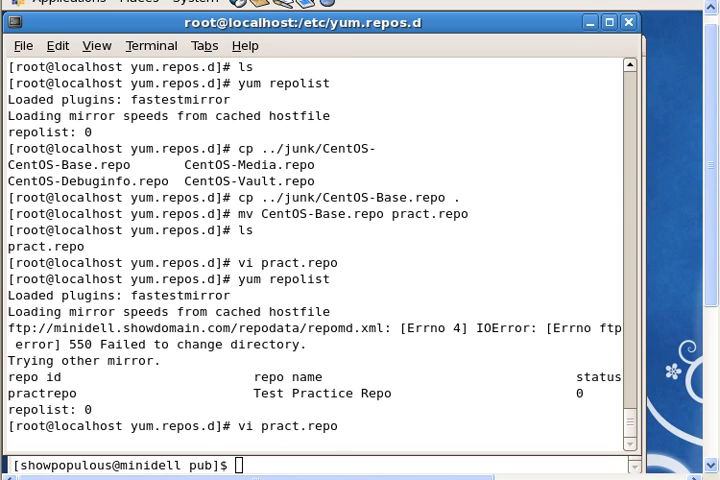
key(Return)
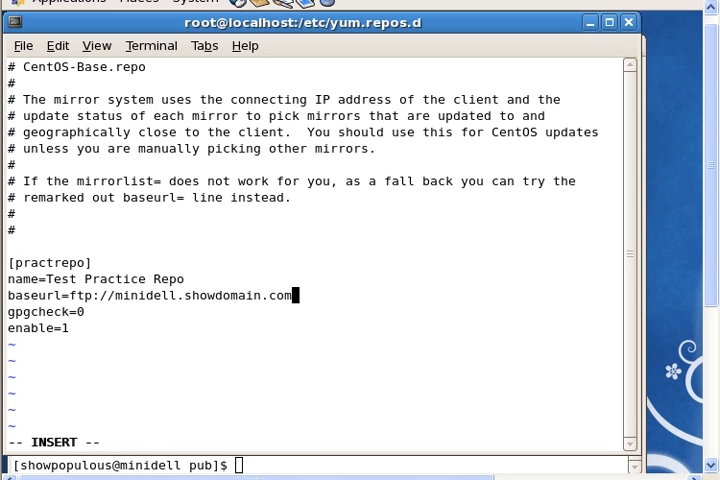
text(/pub)
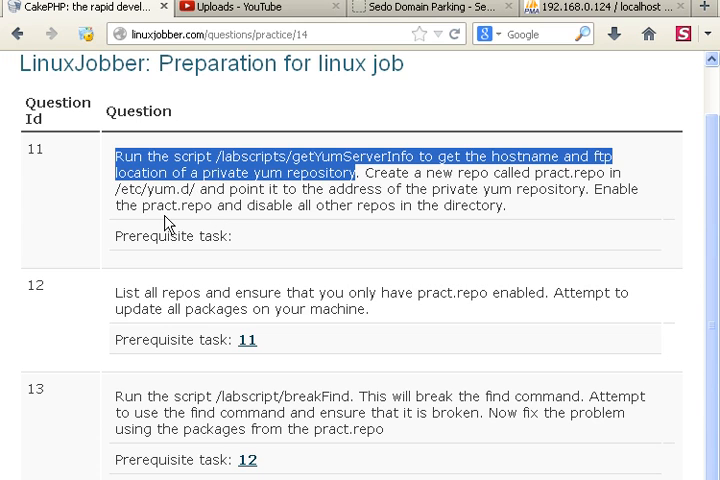
mouse_move(316, 206)
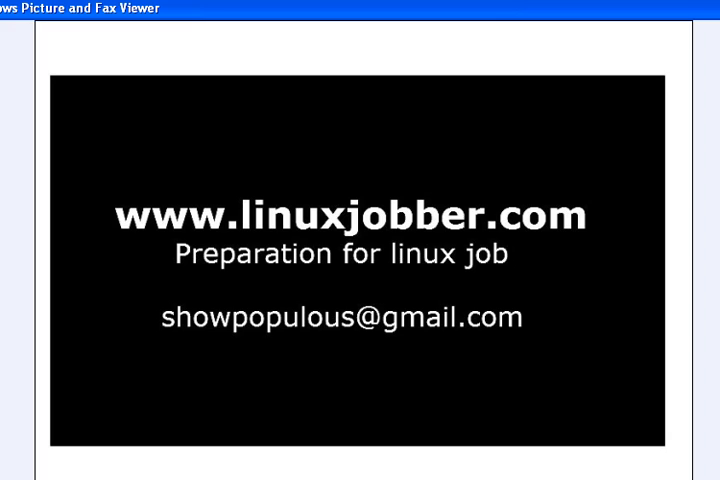
mouse_move(252, 306)
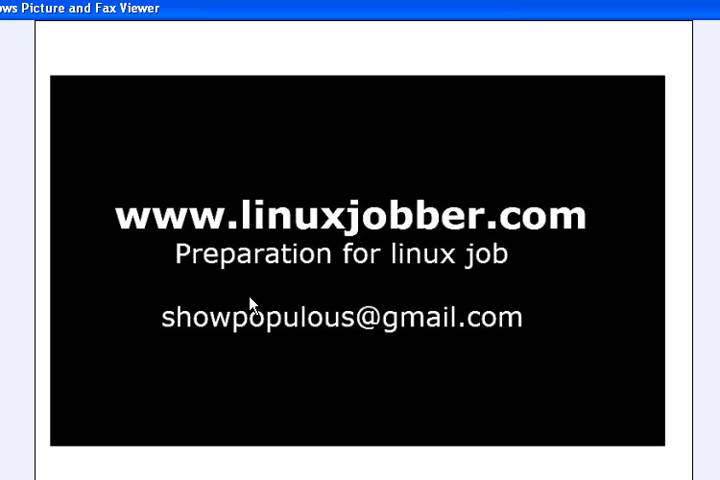